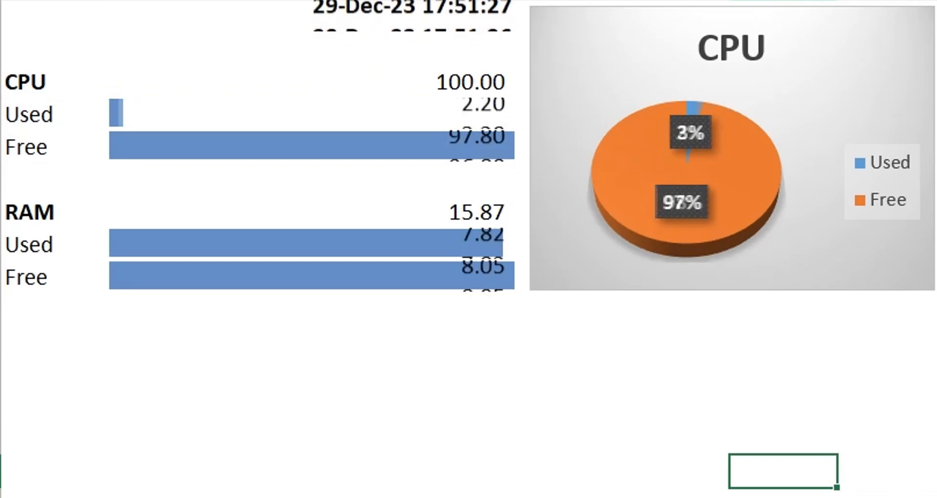
Run pip install xloil to confirm the xlOil package is installed.
text(pip install)
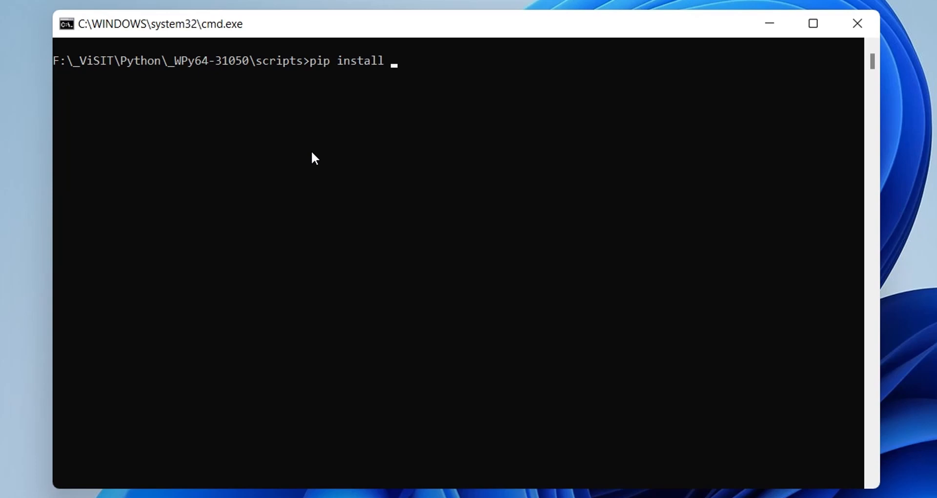
text(xloil)
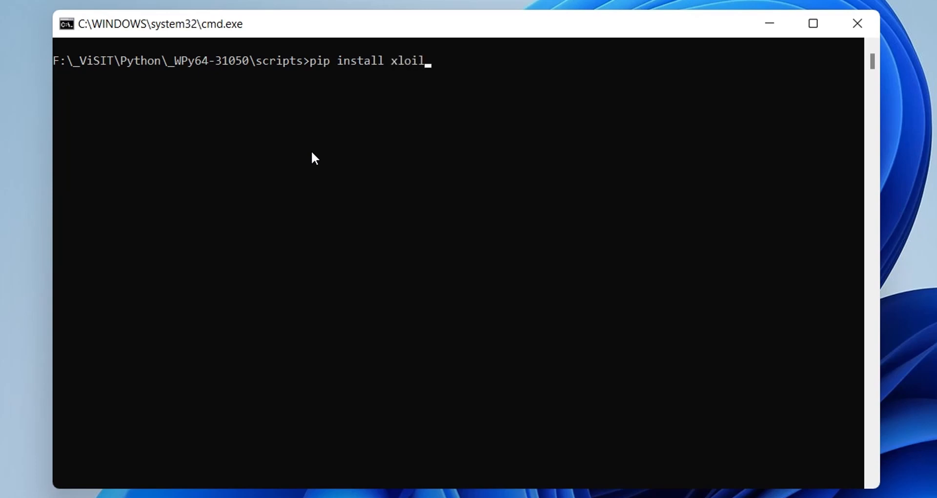
key(enter)
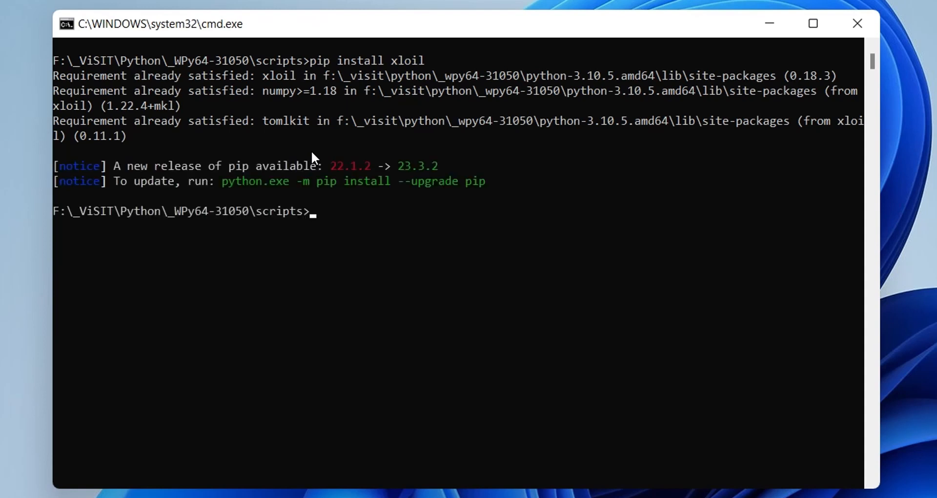
Run xloil install to register the Excel add-in.
text(x)
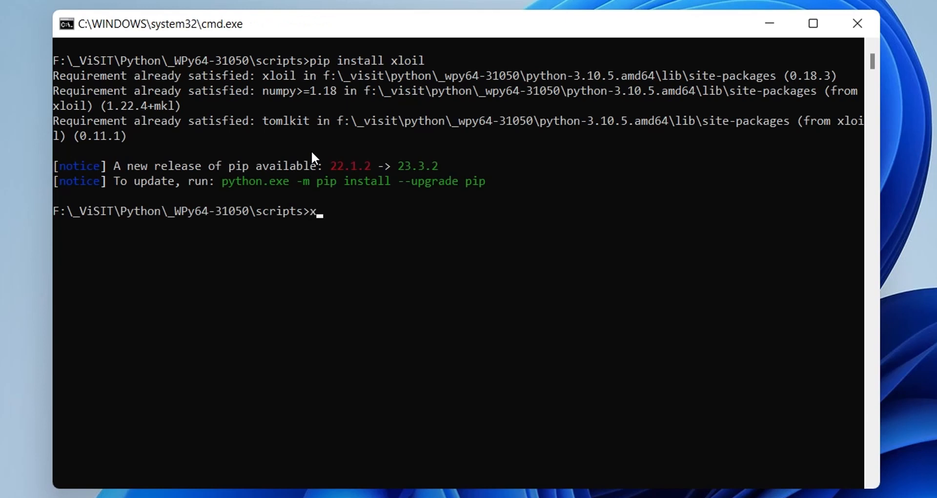
text(loi)
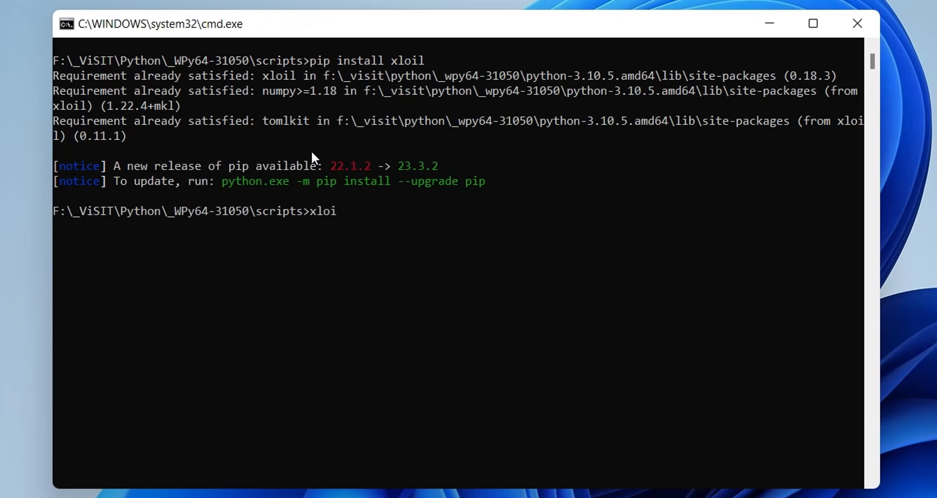
text(install)
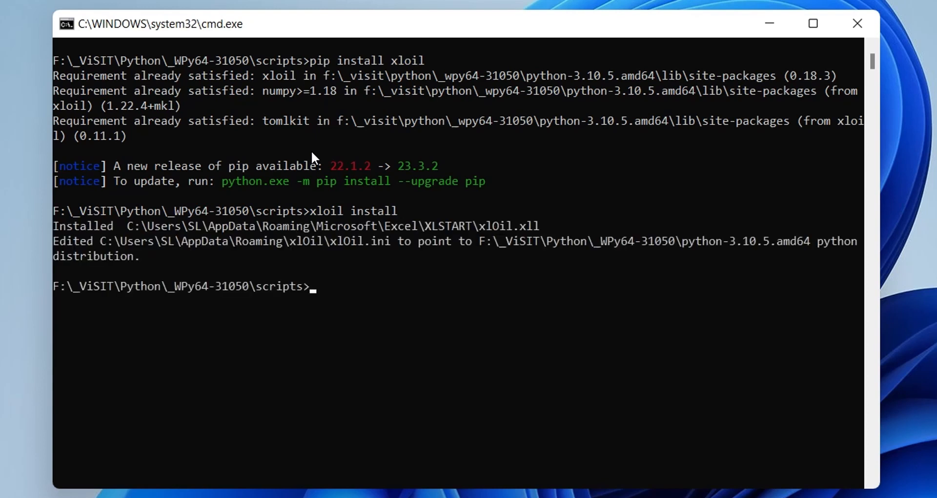
mouse_move(176, 279)
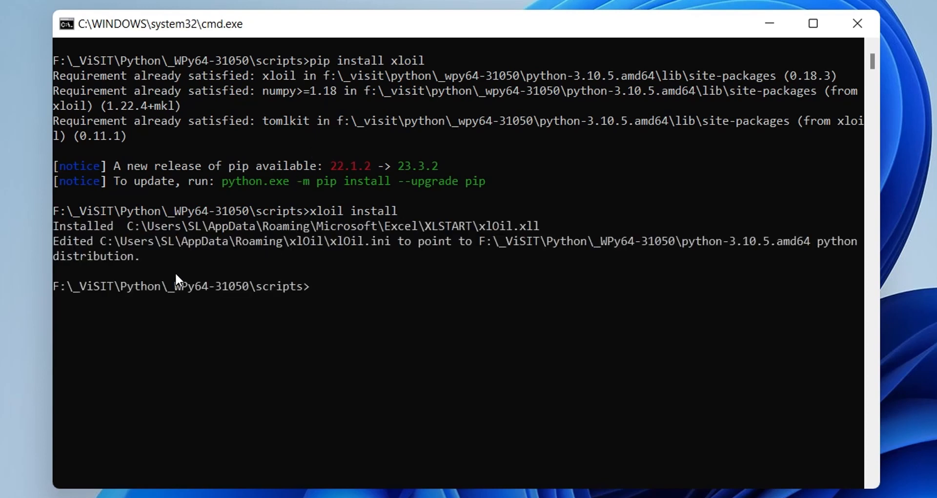
mouse_move(387, 245)
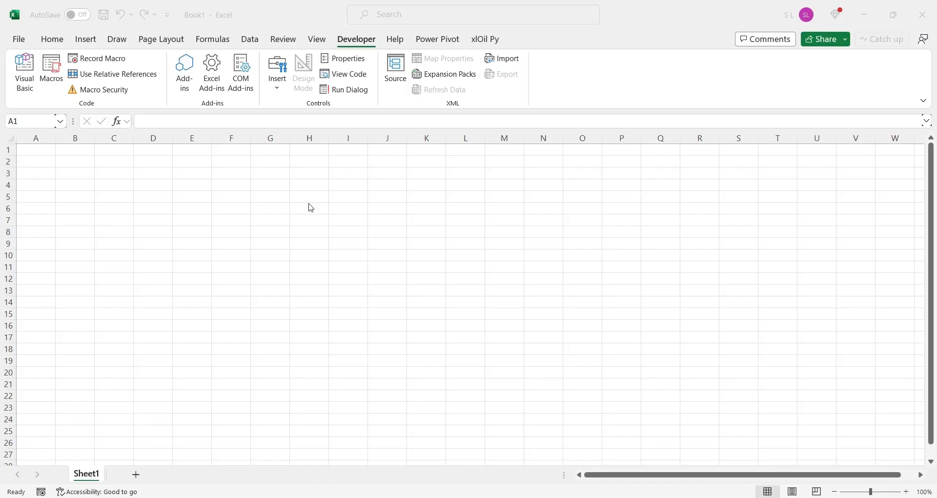
Enable the xloil_ribbon COM add-in and start a new text document in the RTD folder.
click(240, 71)
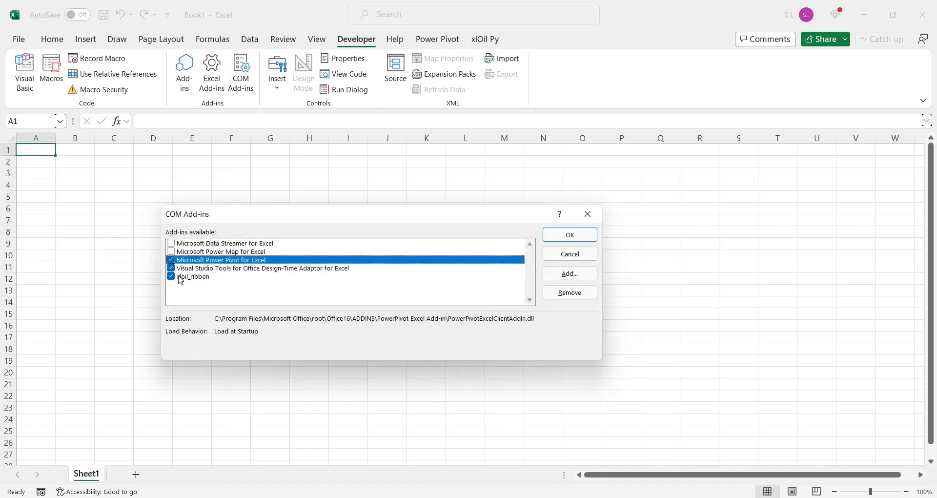
click(567, 234)
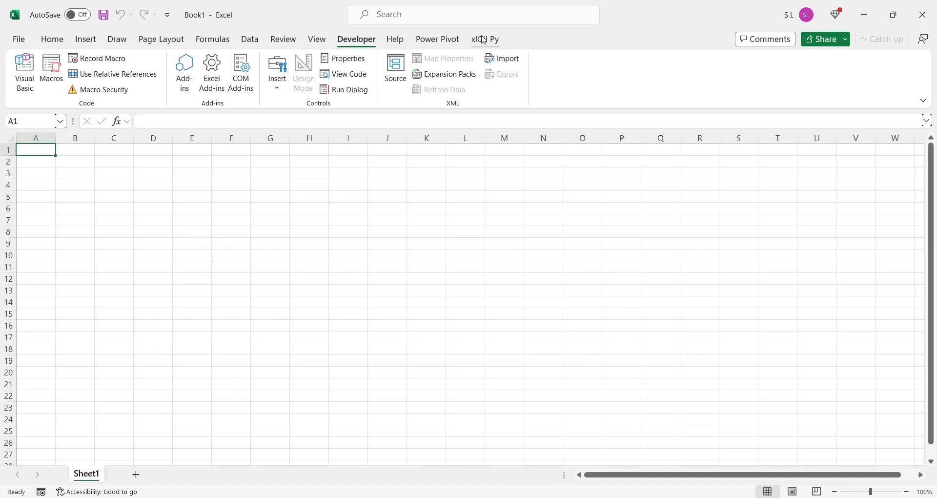
click(485, 39)
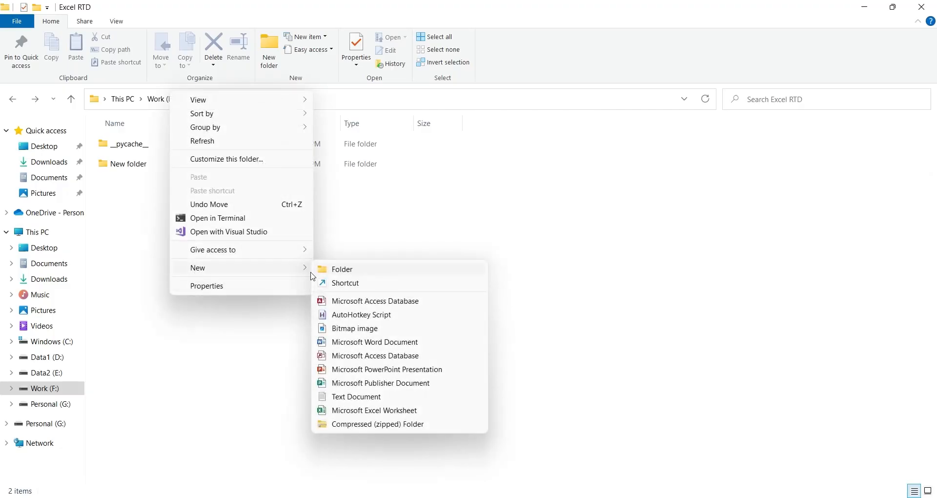
click(356, 396)
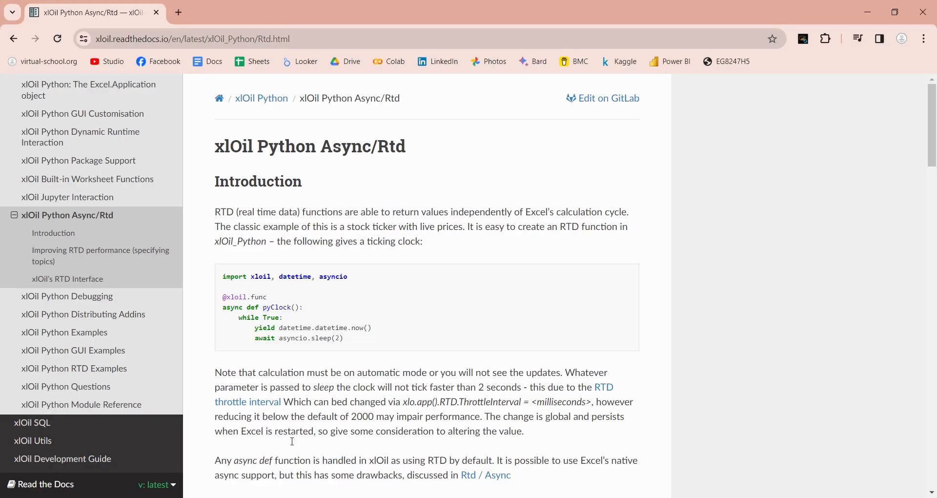
mouse_move(324, 234)
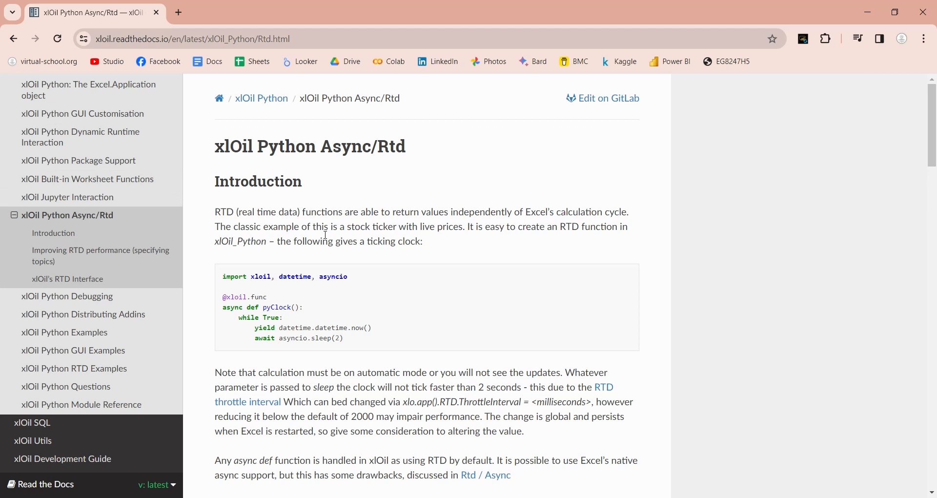
Select the pyClock example code on the xlOil Async/Rtd documentation page.
drag(222, 276, 293, 317)
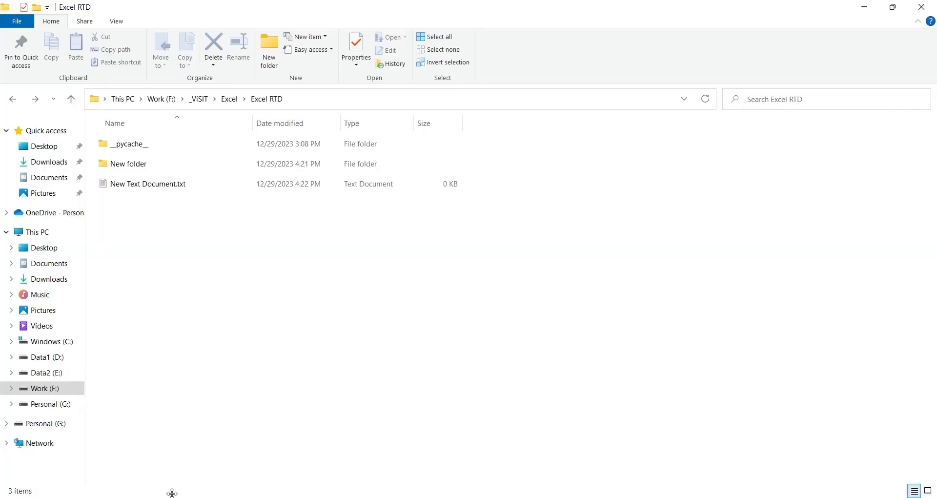
Put the pyClock code into the new text document and rename it pyClock.
double_click(147, 183)
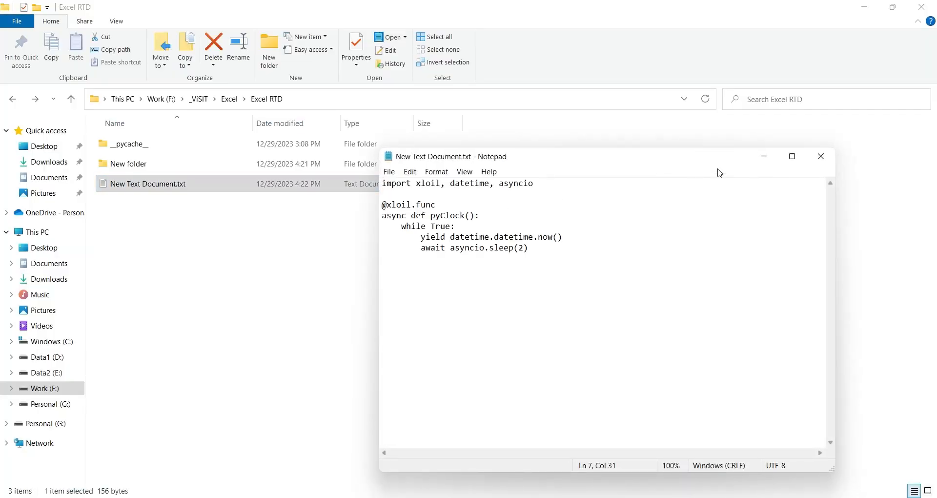
double_click(447, 215)
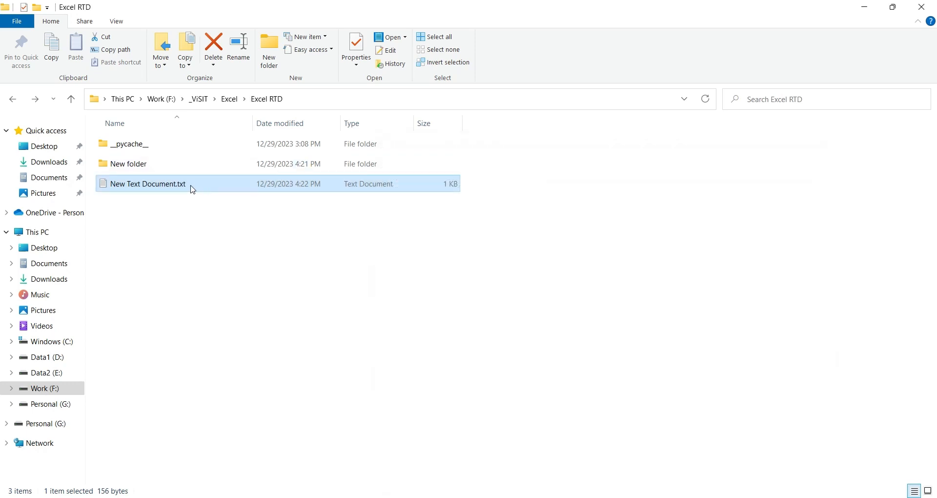
click(147, 183)
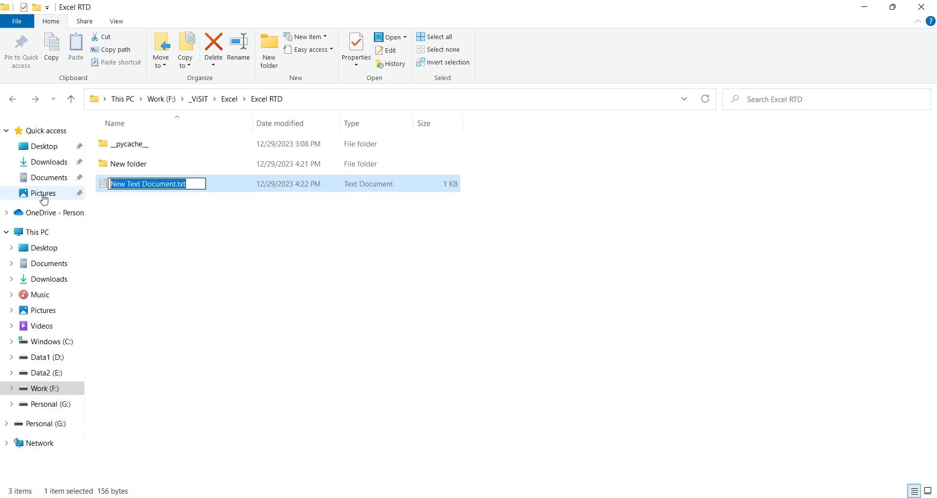
text(pyClock)
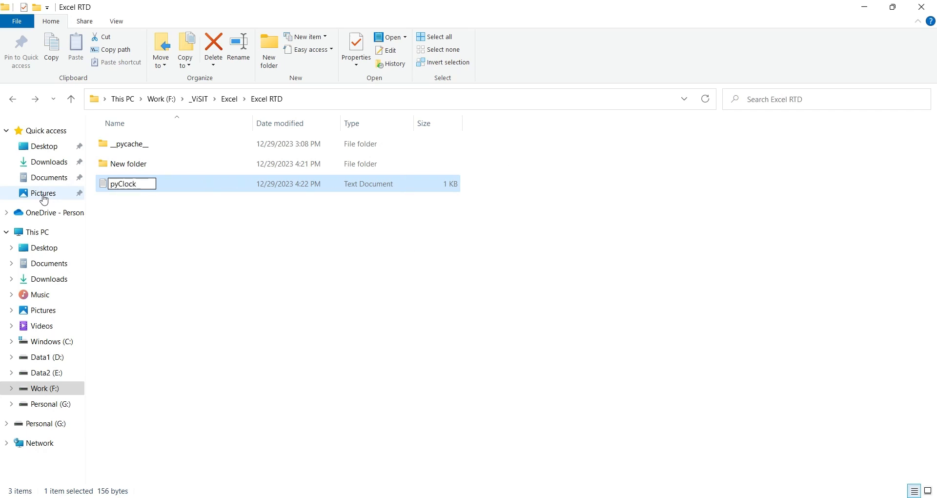
key(enter)
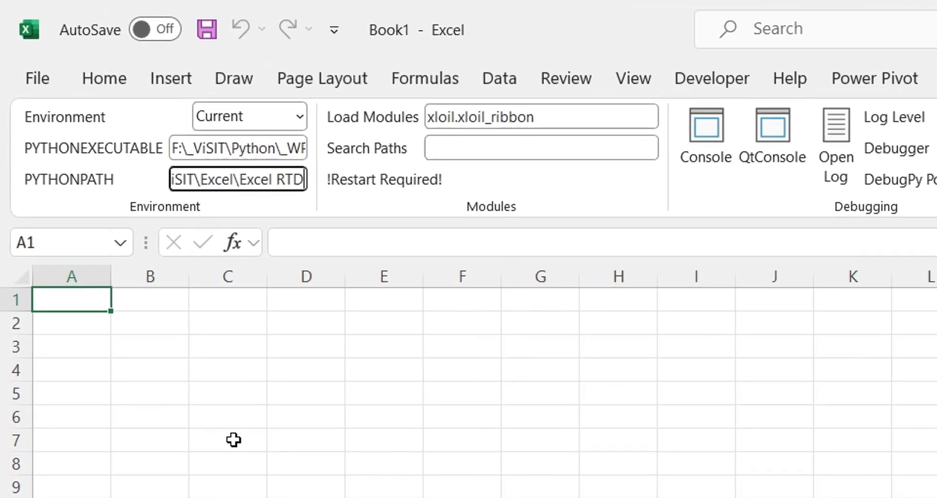
mouse_move(448, 223)
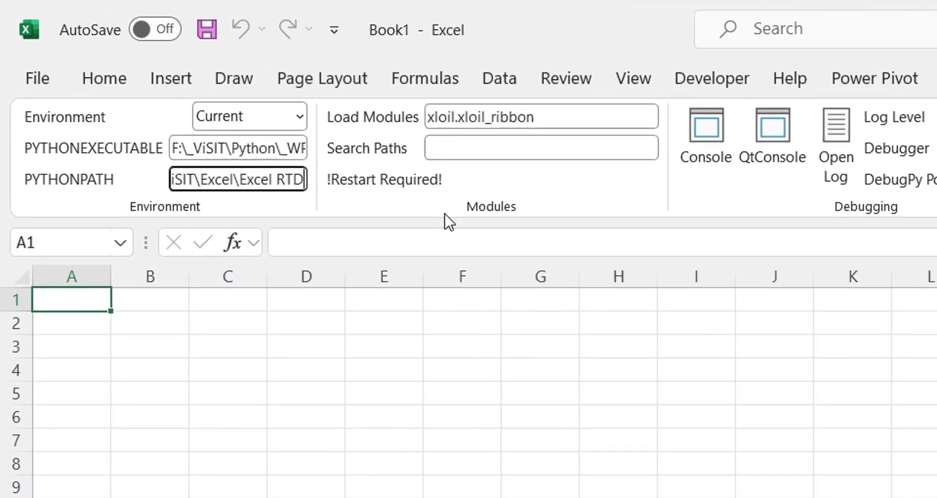
Append ',pyclock' after xloil_ribbon in the xlOil Load Modules setting.
click(540, 116)
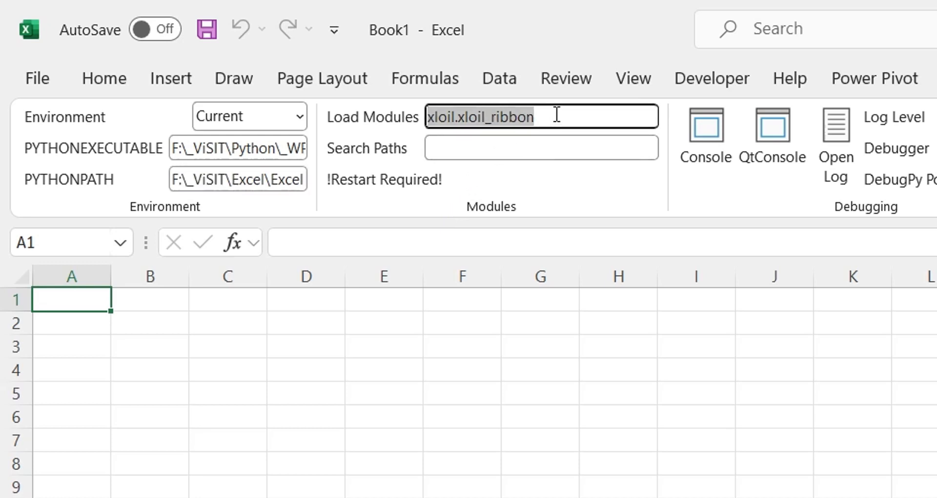
text(,pyclock)
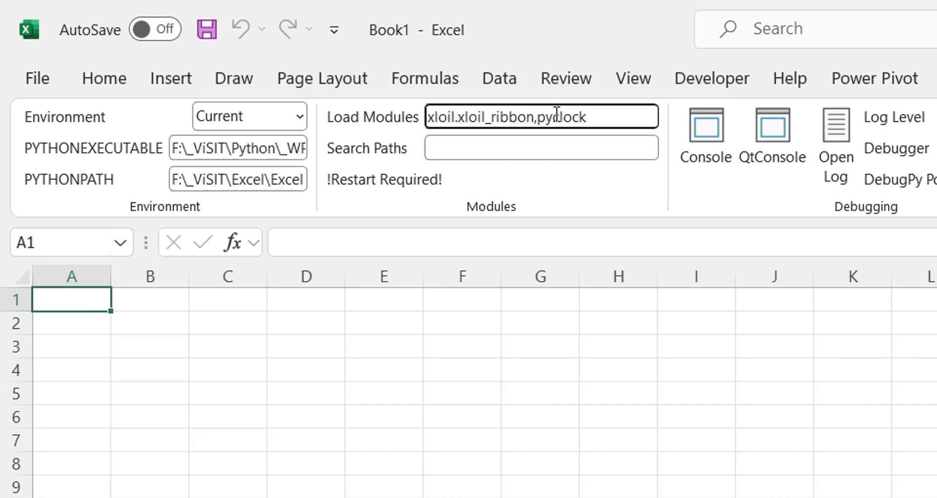
click(540, 148)
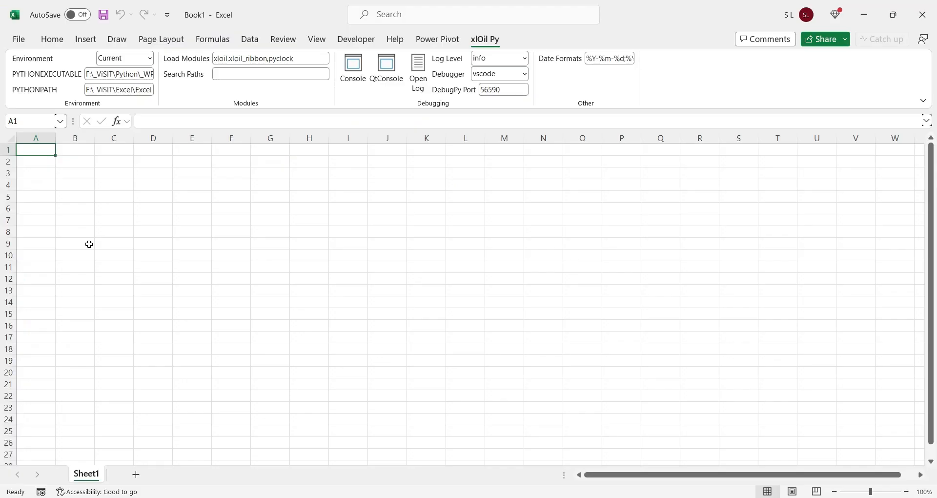
Enter =pyClock() in cell A1, returning the clock value 45289.68.
text(=)
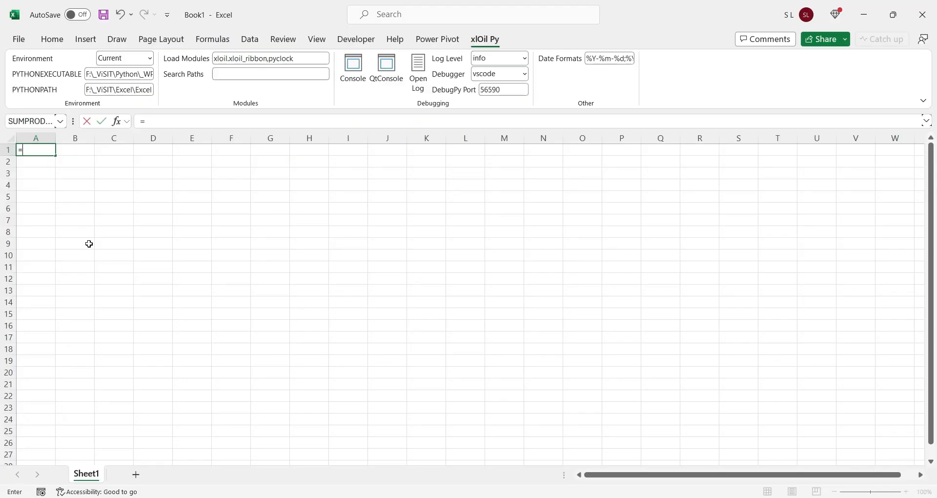
text(py)
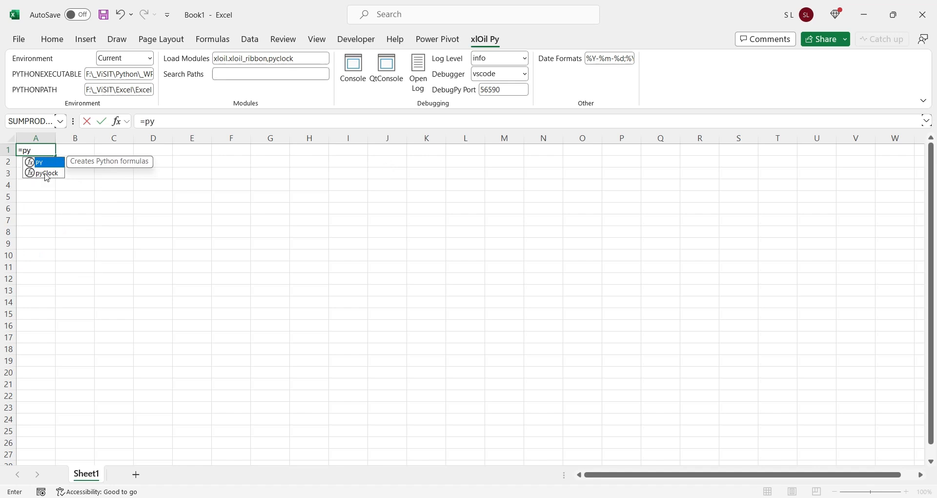
double_click(45, 173)
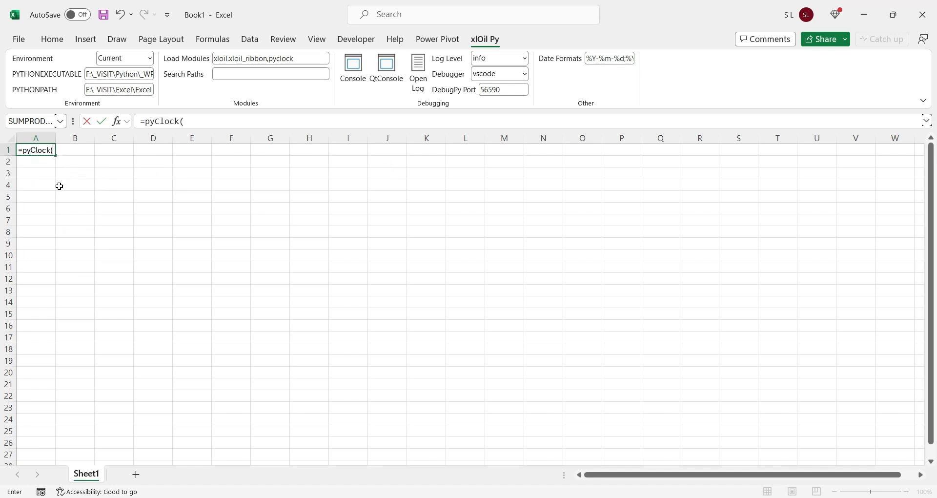
key(Enter)
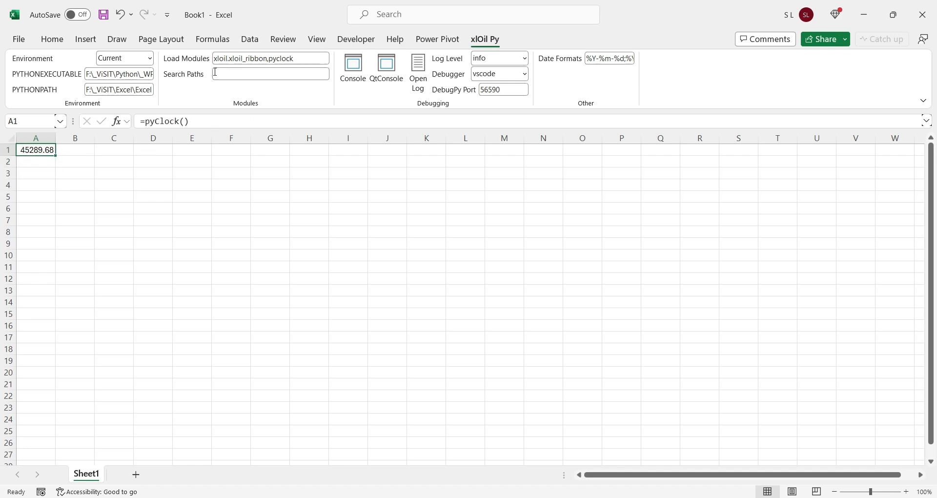
click(51, 39)
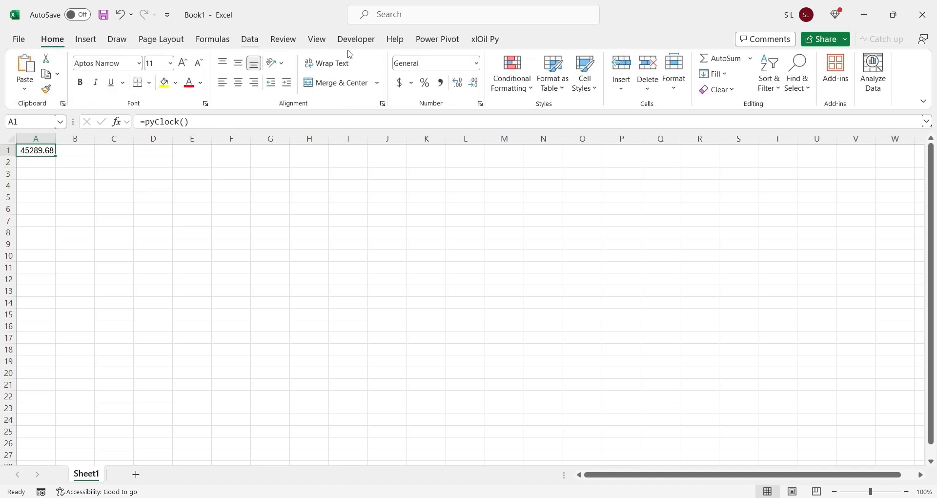
Give cell A1 the custom number format yyyy-MM-dd hh:mm:ss.
click(476, 63)
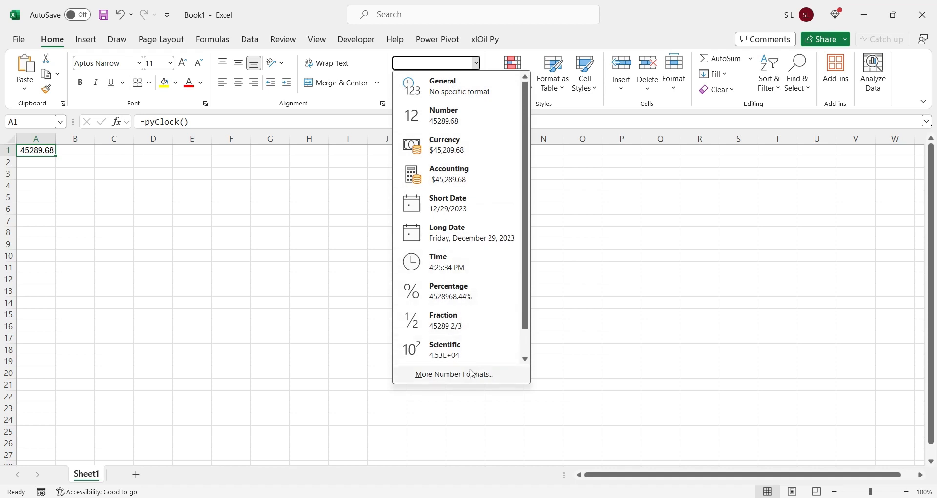
click(458, 373)
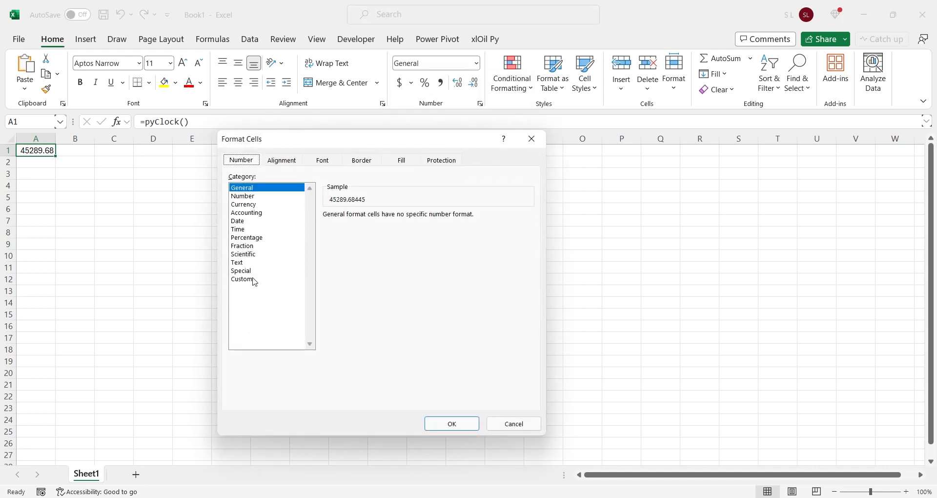
click(242, 278)
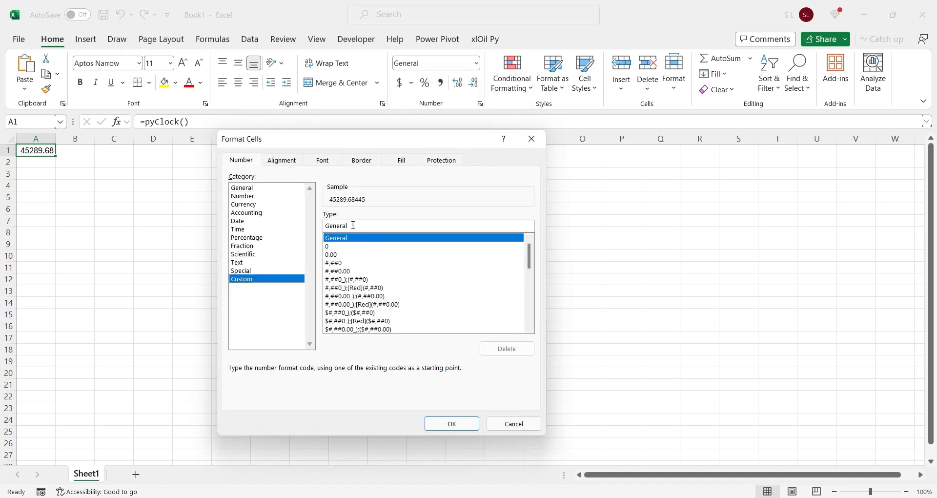
text(y)
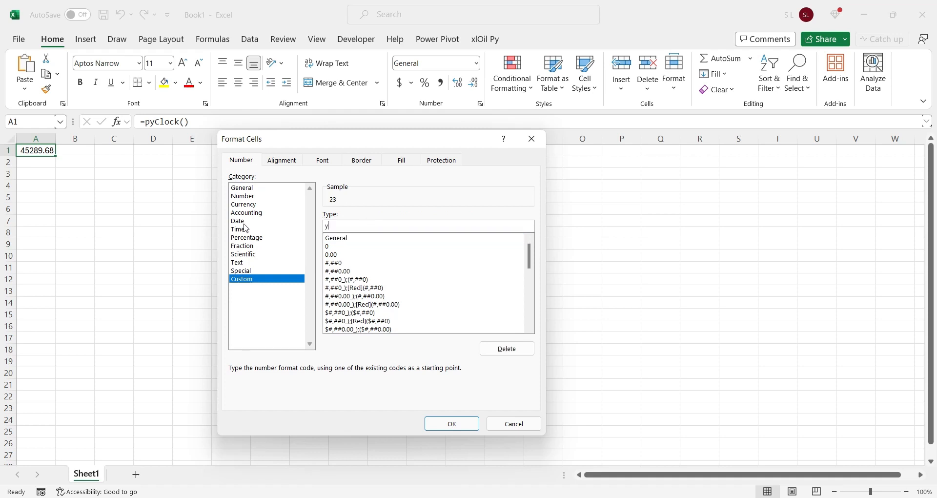
text(yyy-)
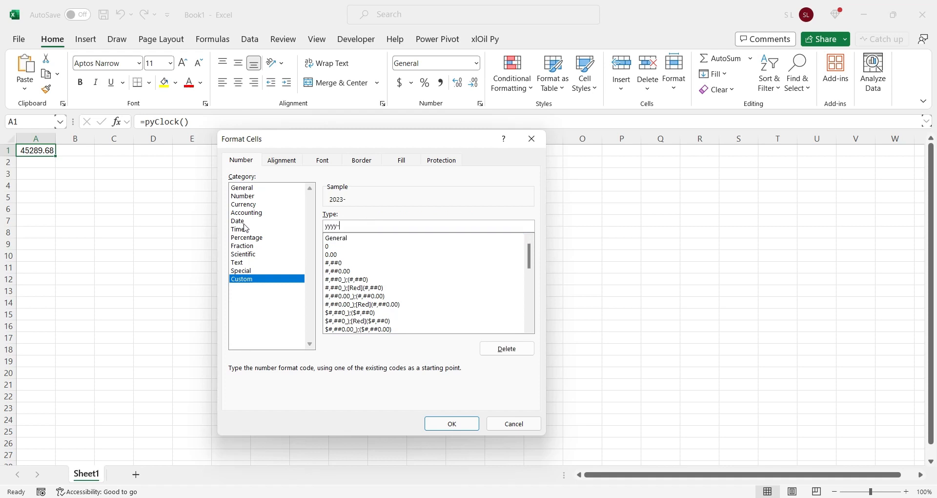
text(MM-d)
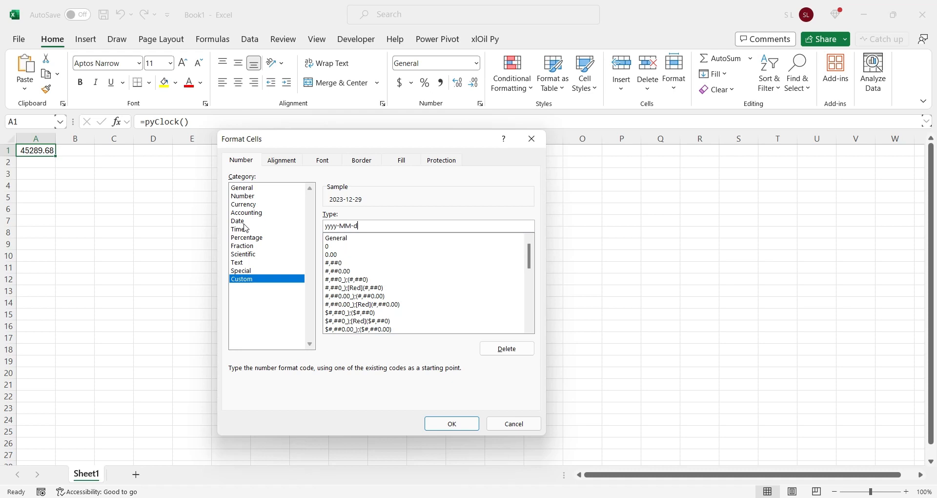
text(d)
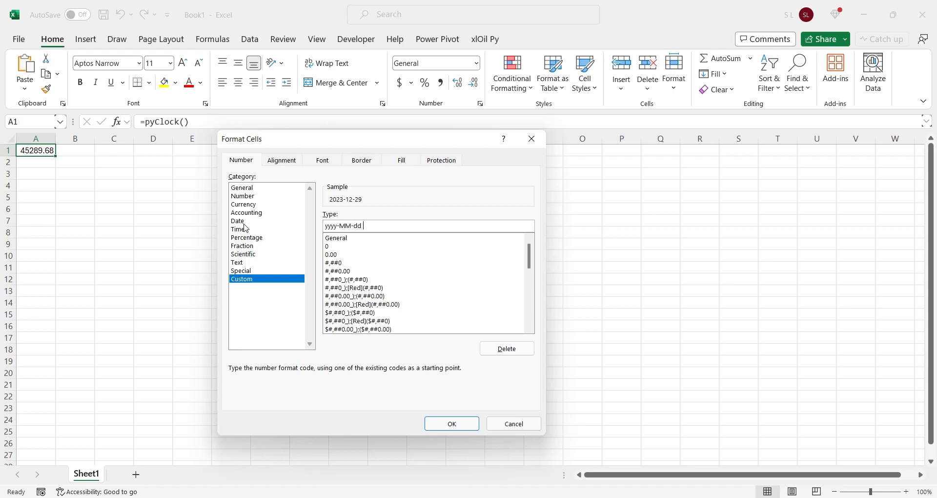
text(hh:)
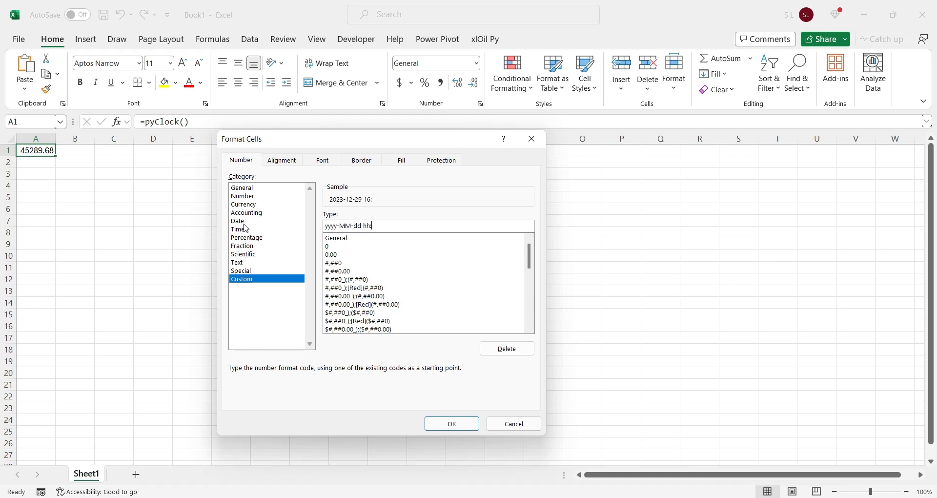
text(mm)
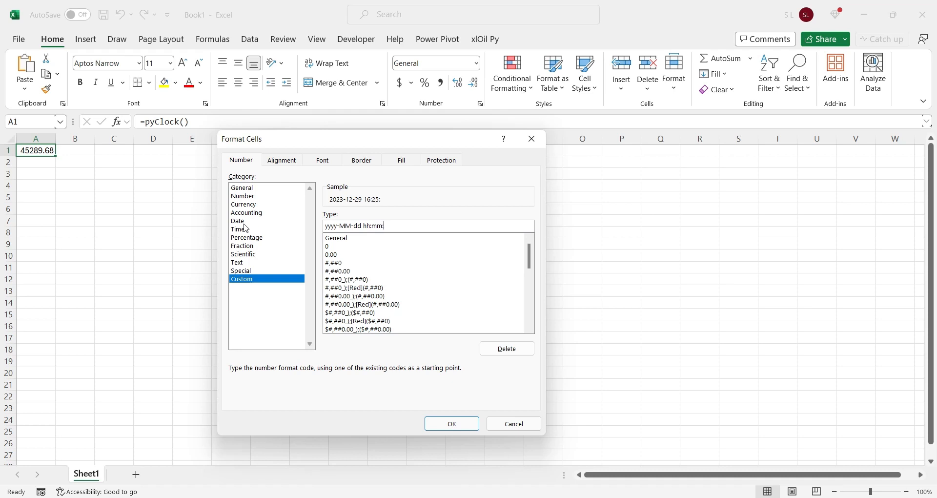
text(:ss)
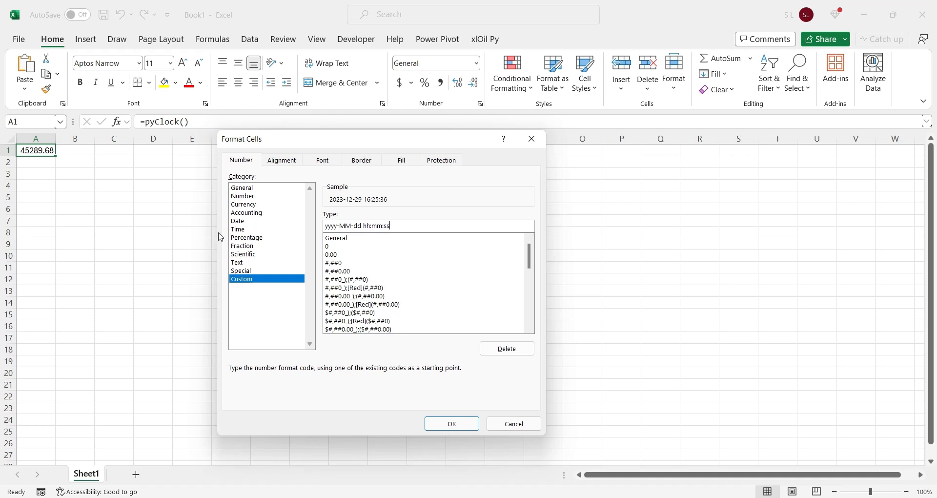
click(450, 423)
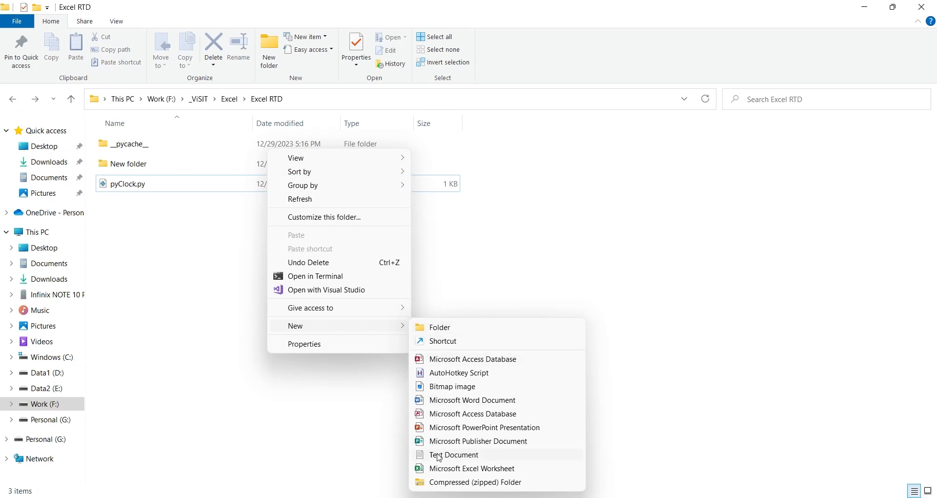
Create a new file in the Excel RTD folder named pySys.py.
click(453, 455)
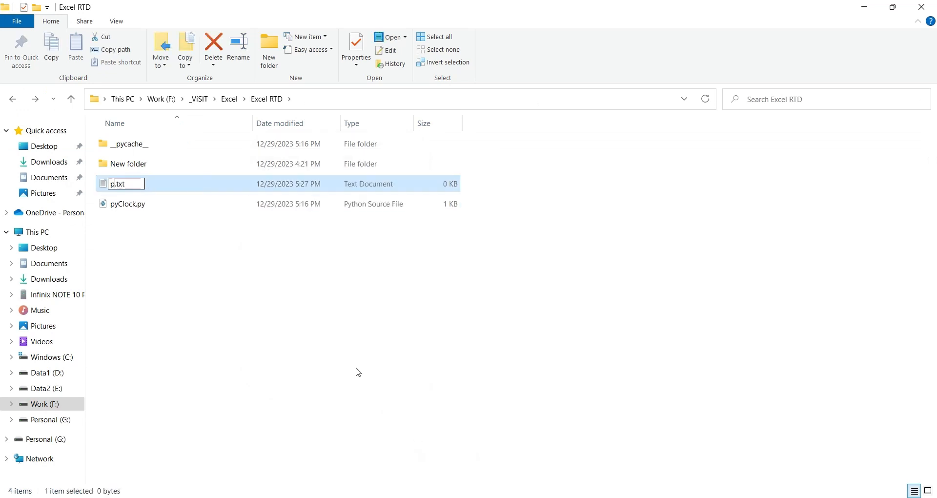
text(ySys)
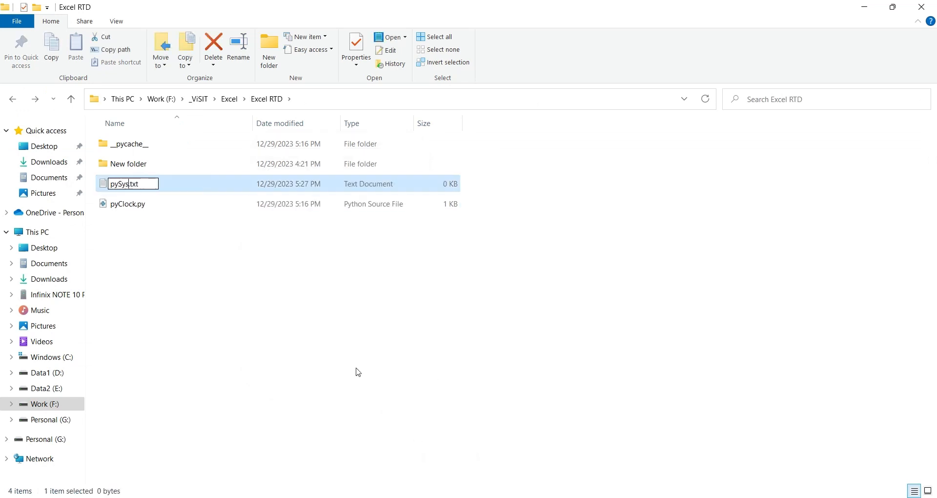
text(pySys.py)
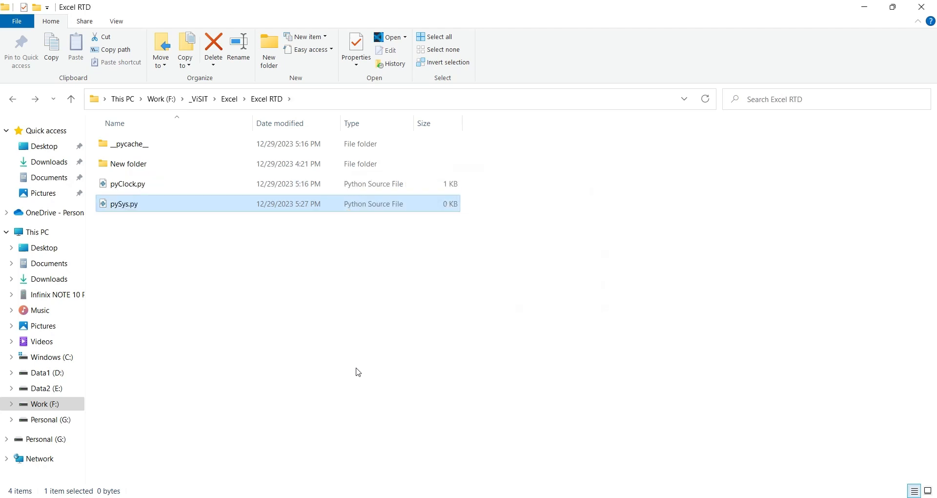
mouse_move(116, 211)
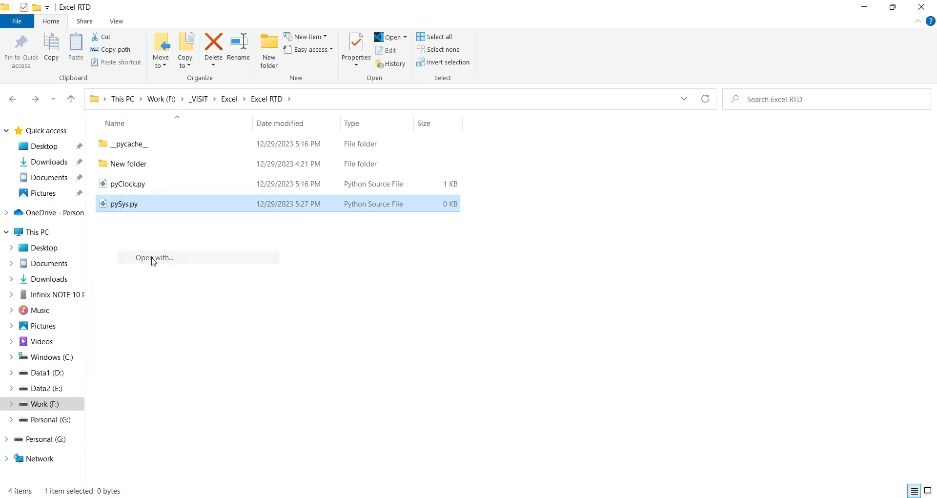
Open pySys.py with Notepad and move the Notepad window left.
click(154, 257)
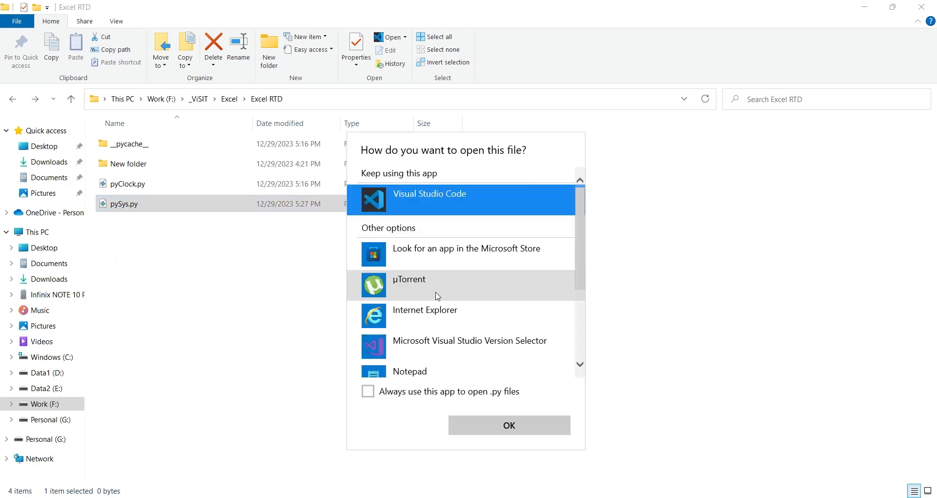
click(409, 355)
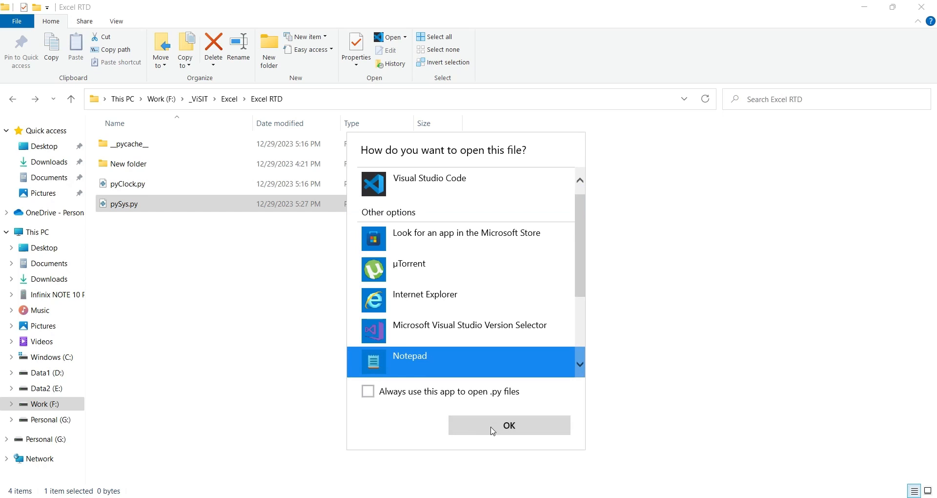
click(508, 425)
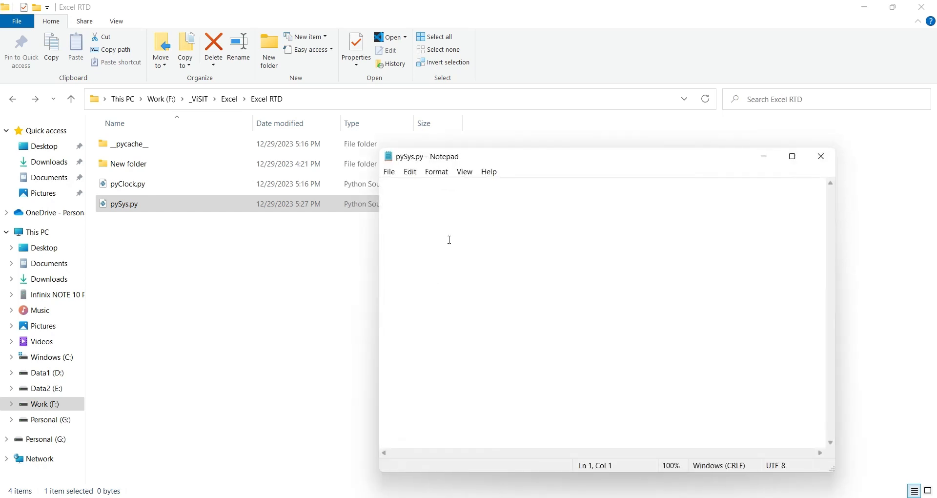
drag(603, 156, 409, 132)
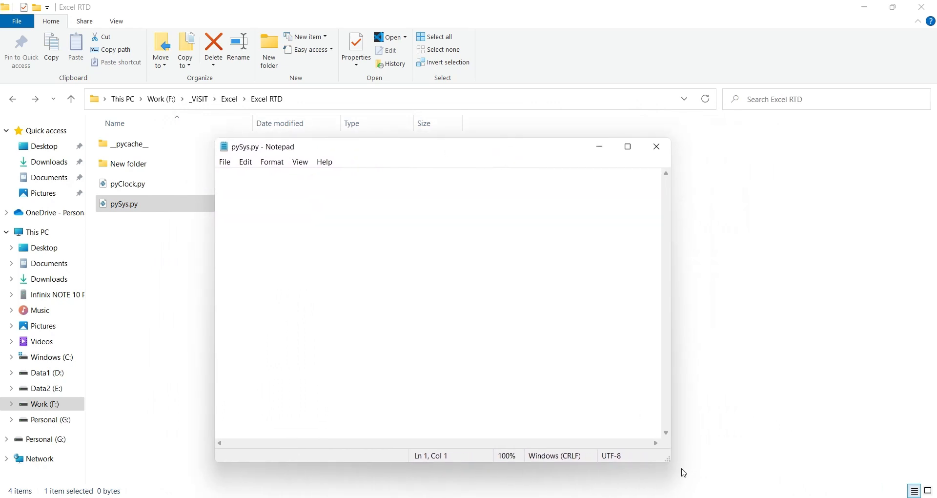
Write the xloil, datetime, asyncio, psutil imports and the async pySys(s,i) code, and save.
text(import xloil, datetime, asyncio, psutil)
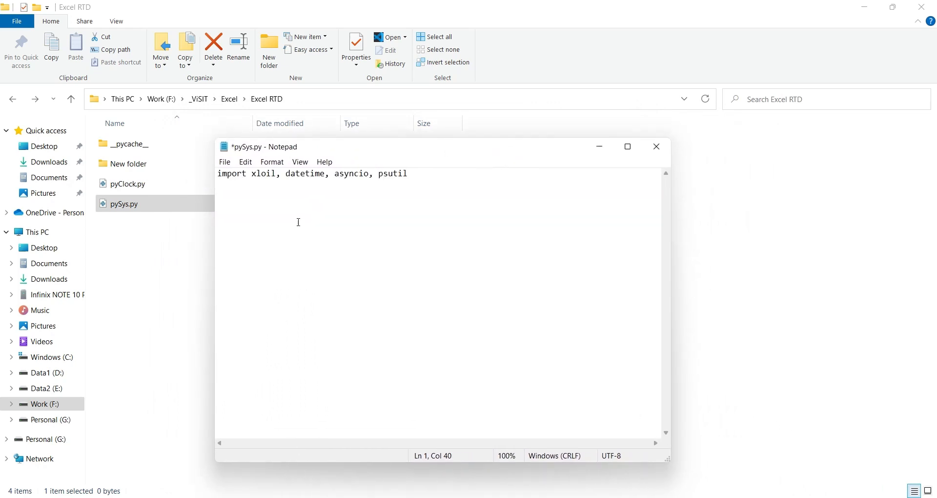
key(ctrl+s)
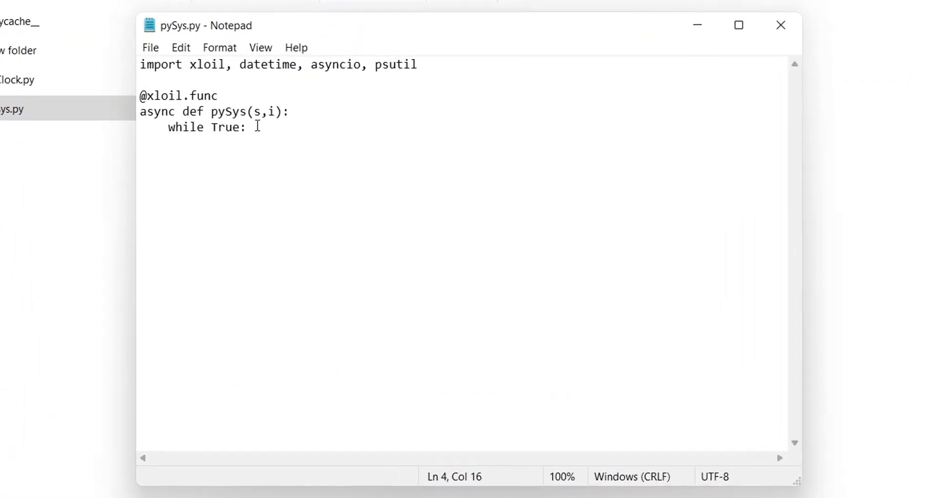
drag(253, 111, 276, 111)
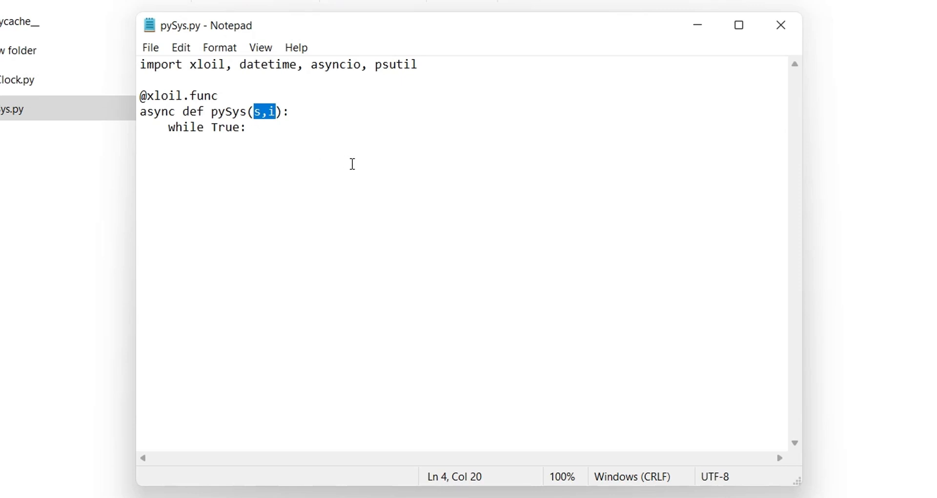
click(291, 112)
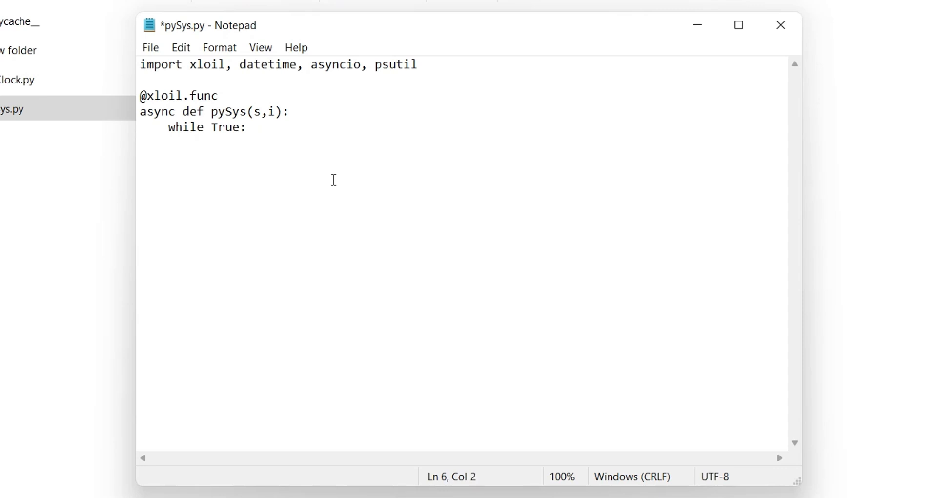
Write the d, ram and ramt lines, add ramu = ram.used / 1024 / 1024 / 1024, and save.
text(d = datetime.datetime.now())
text(cpu = psutil.cpu_percent()
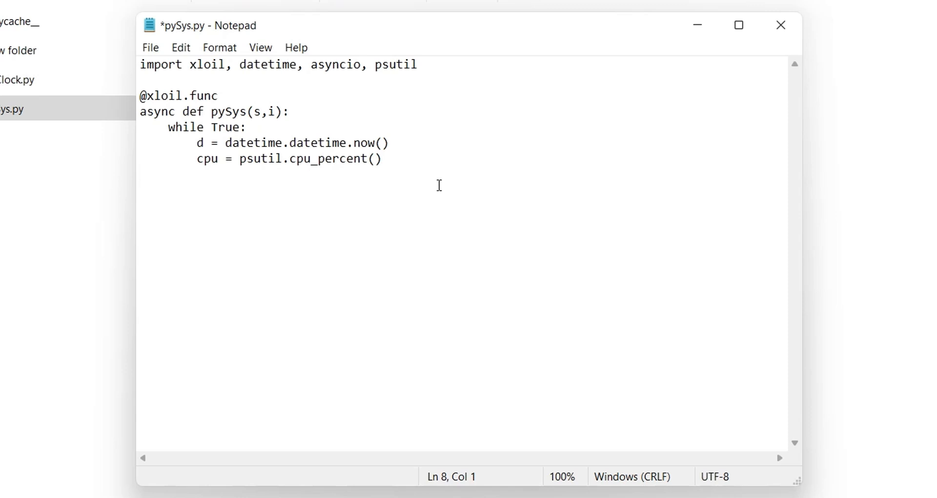
text(ram = psutil.virtual_memory())
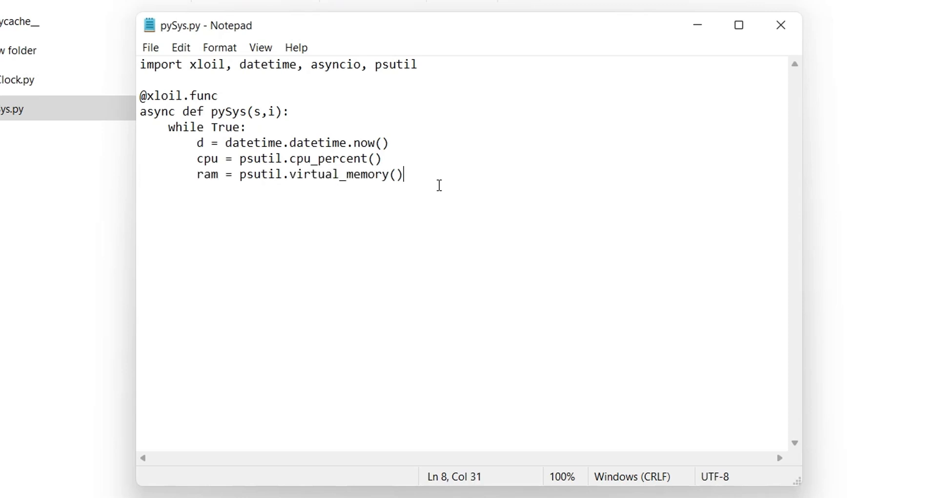
key(enter)
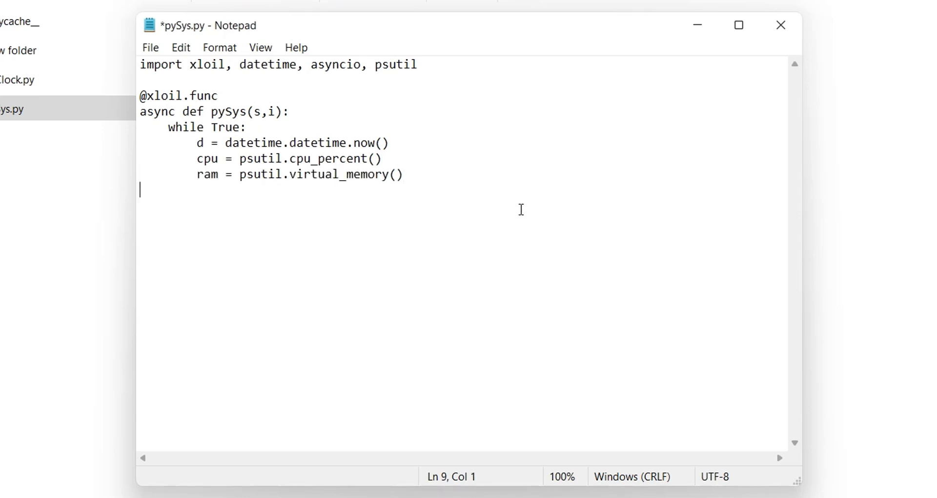
text(ramt = ram.total / 1024 / 1024 / 1024)
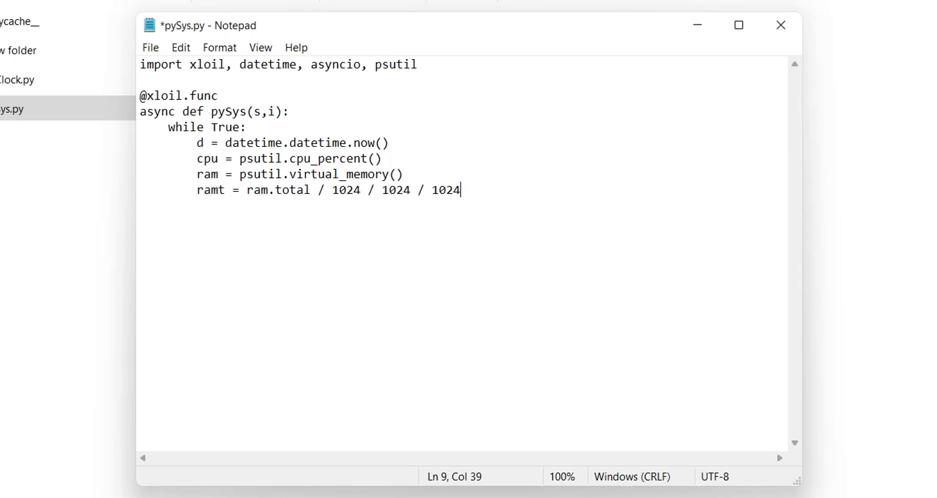
key(enter)
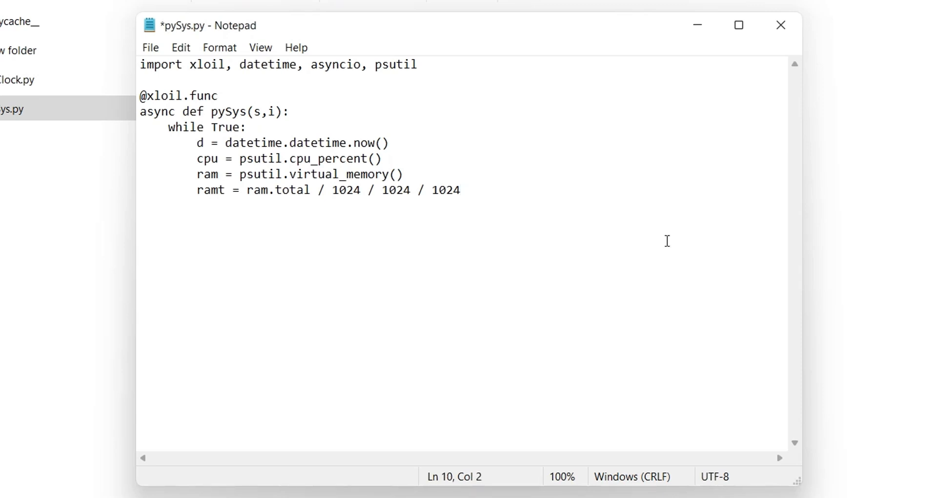
text(ramu = ram.used / 1024 / 1024 / 1024)
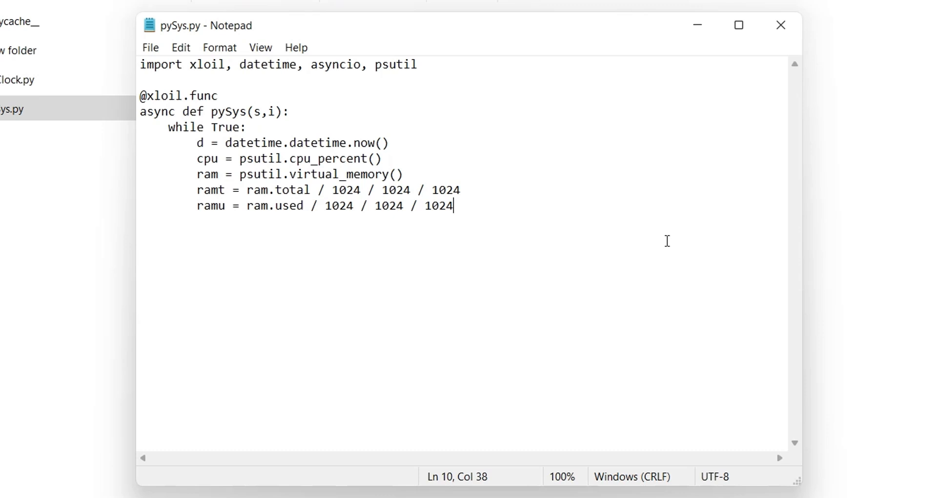
key(enter)
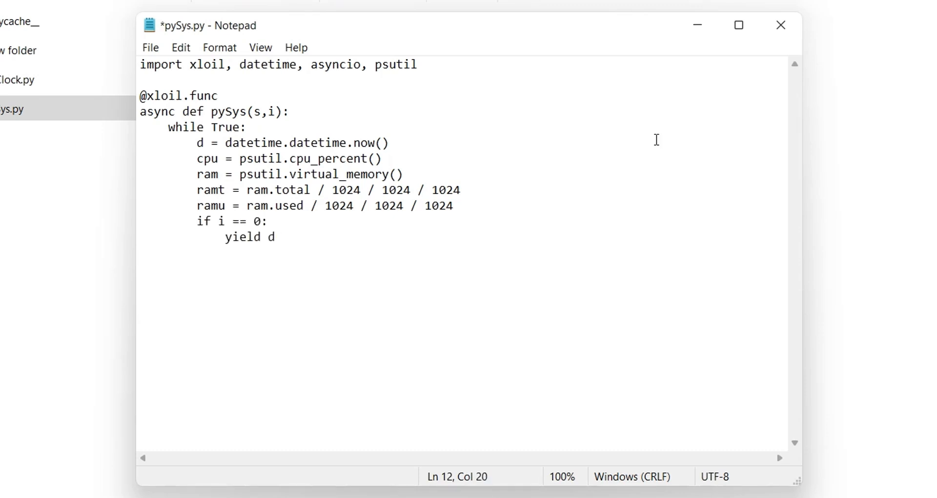
Add the elif branches yielding cpu, ramt and ramu for i 1–3, saving pySys.py.
key(ctrl+s)
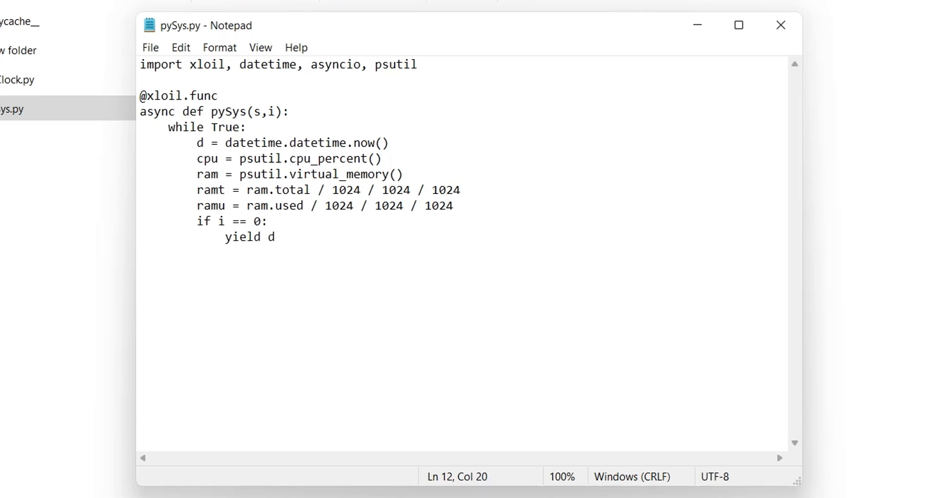
key(enter)
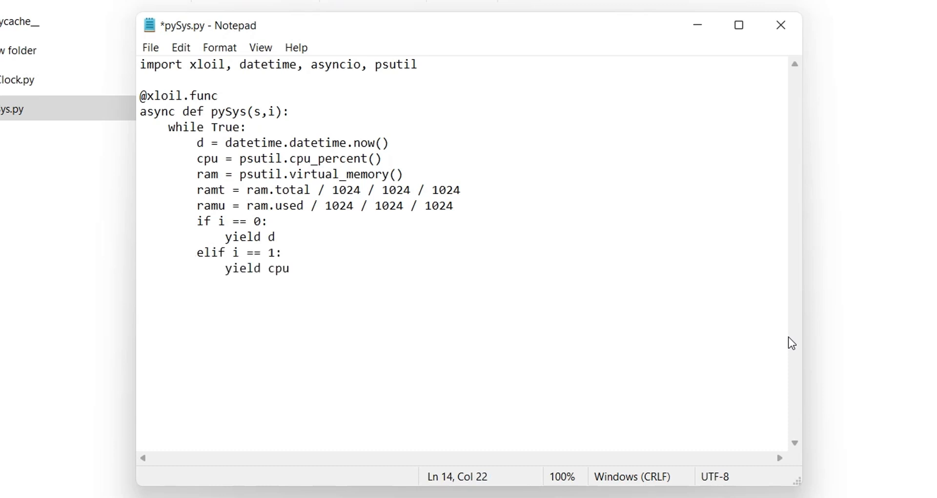
key(ctrl+s)
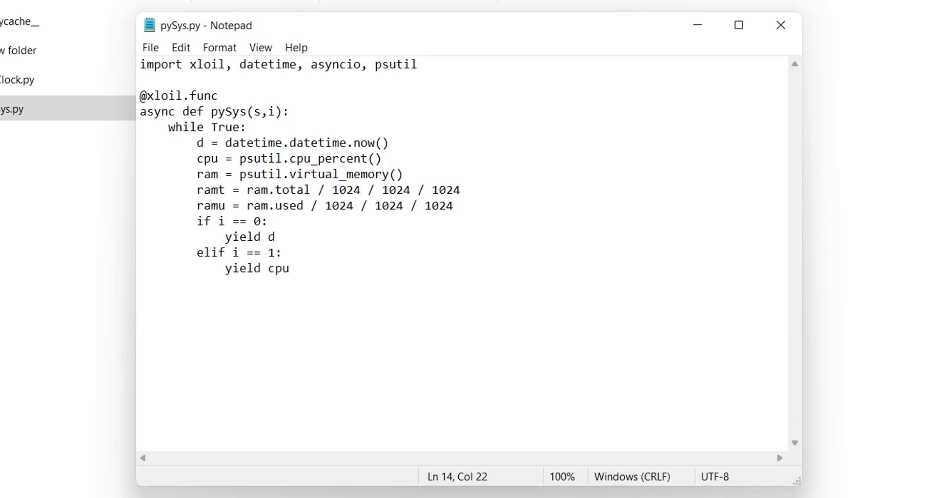
key(enter)
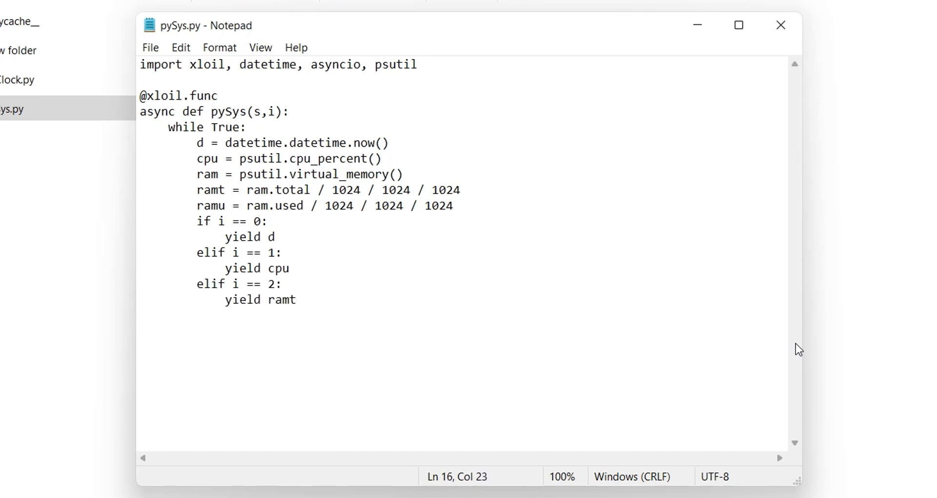
click(298, 299)
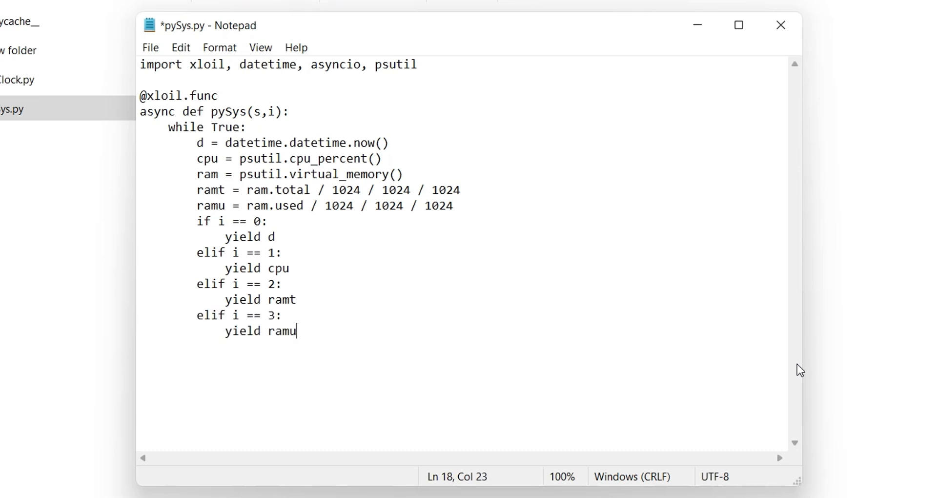
Add await asyncio.sleep(s) after the last branch, save, and close Notepad.
key(ctrl+s)
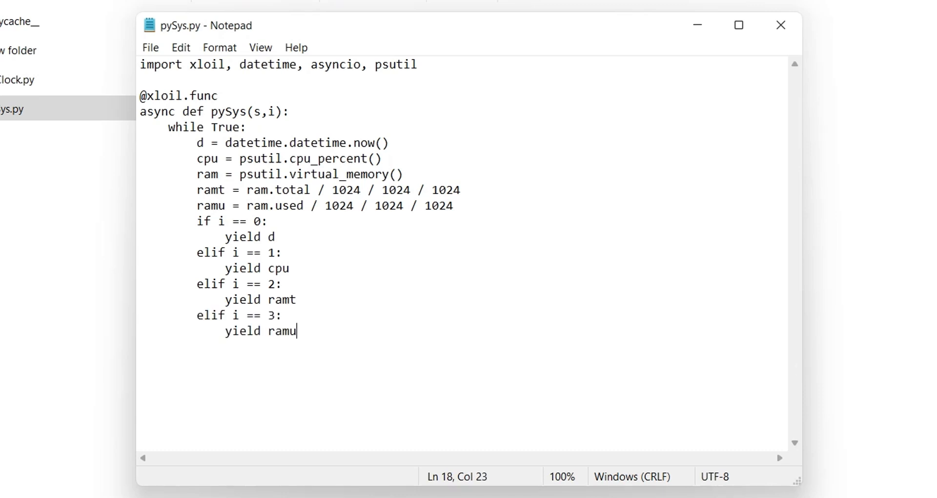
key(enter)
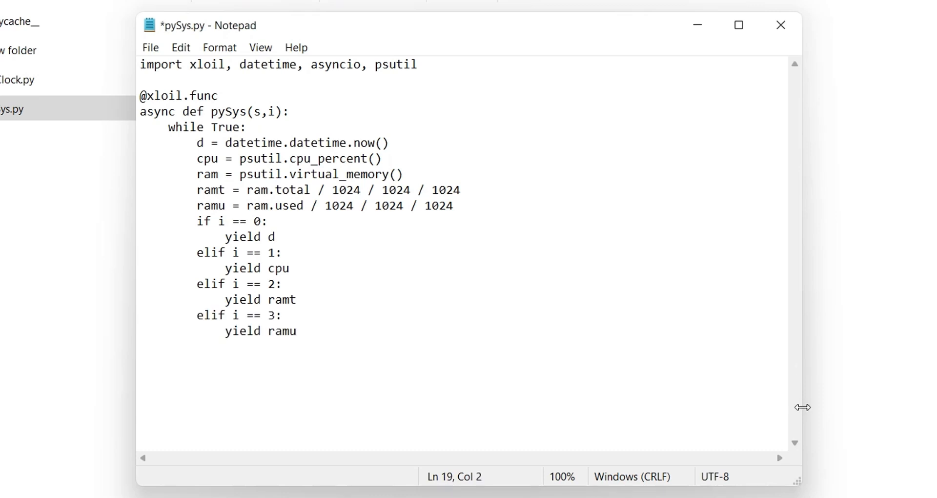
text(await asyncio.sleep(s))
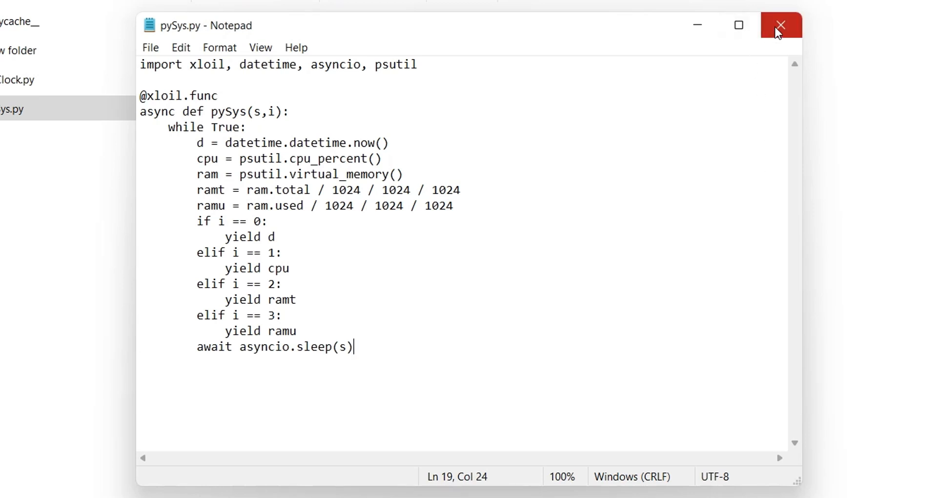
click(779, 25)
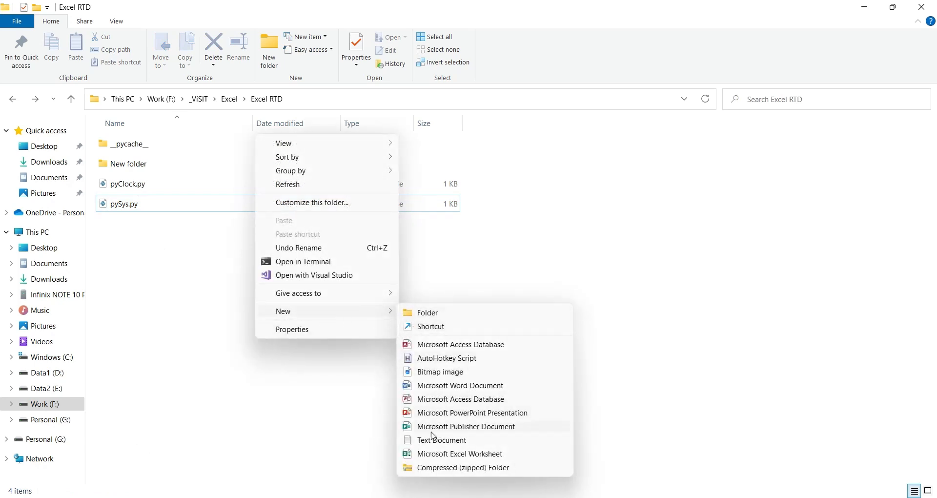
Create a new Sys.xlsx workbook in the Excel RTD folder and open it.
click(459, 452)
text(Sys.xlsx)
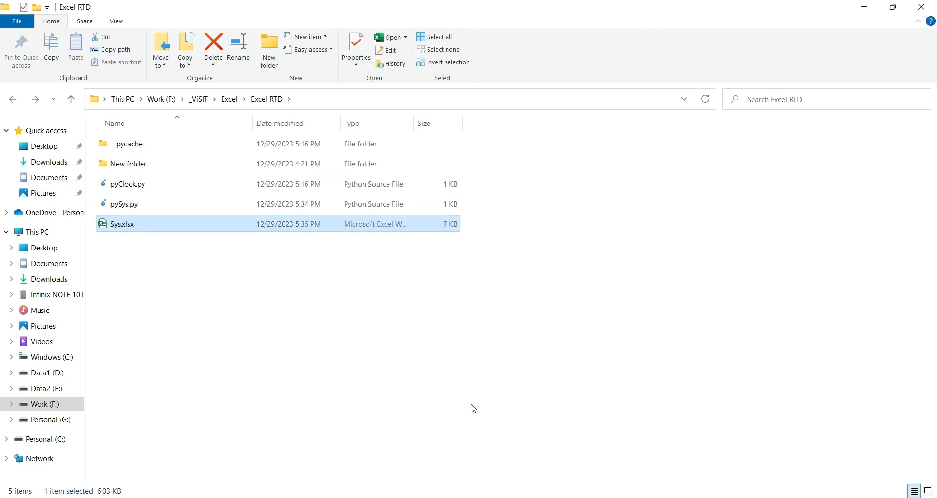
double_click(121, 224)
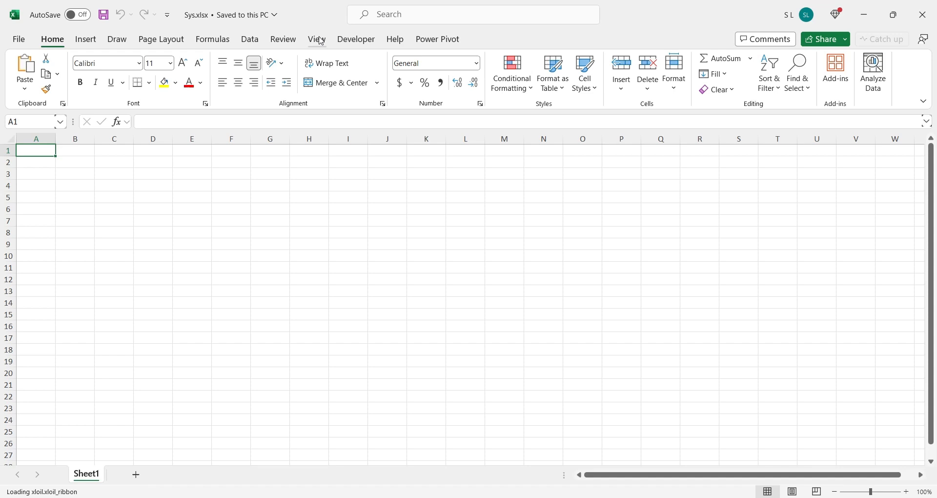
Append ,pysys to the xlOil Load Modules list.
click(484, 39)
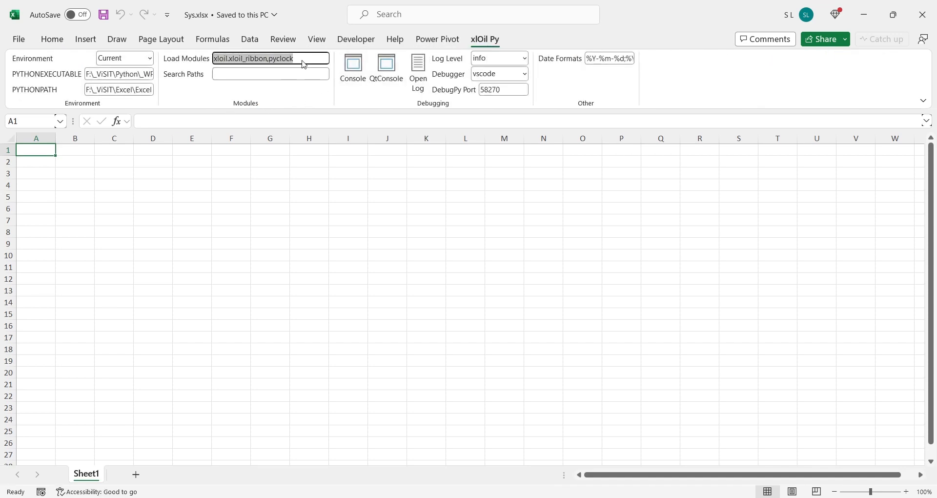
text(,pysys)
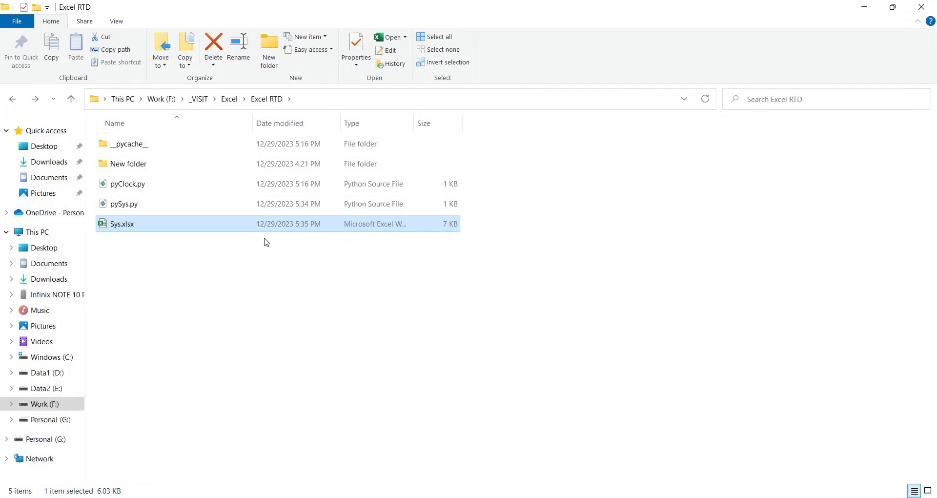
Reopen Sys.xlsx, see the pySys TabError, close Excel and open pySys.py in VS Code.
double_click(122, 224)
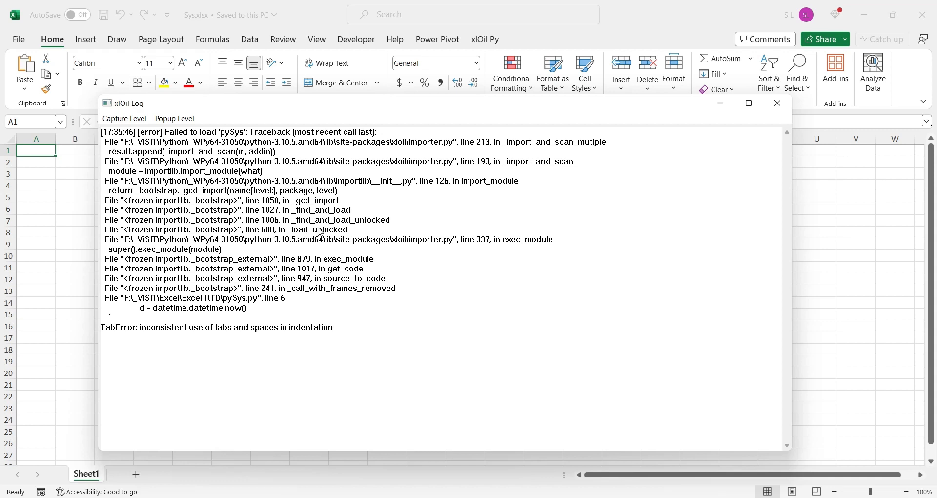
click(777, 103)
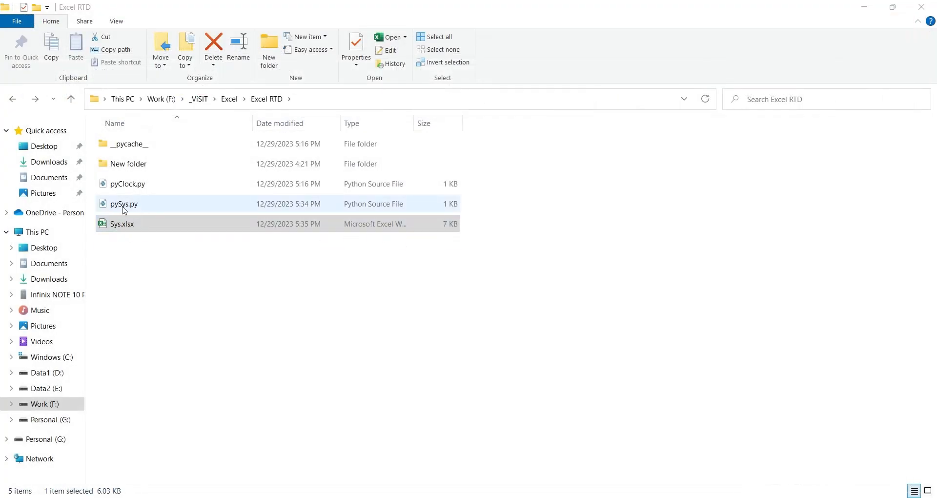
double_click(123, 204)
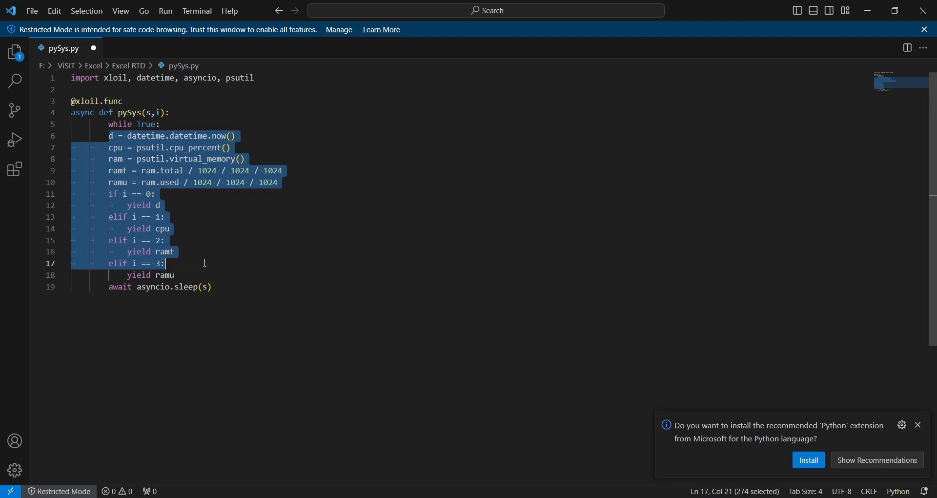
Select lines 6–19 of pySys.py and re-indent them consistently, then save and close.
click(197, 216)
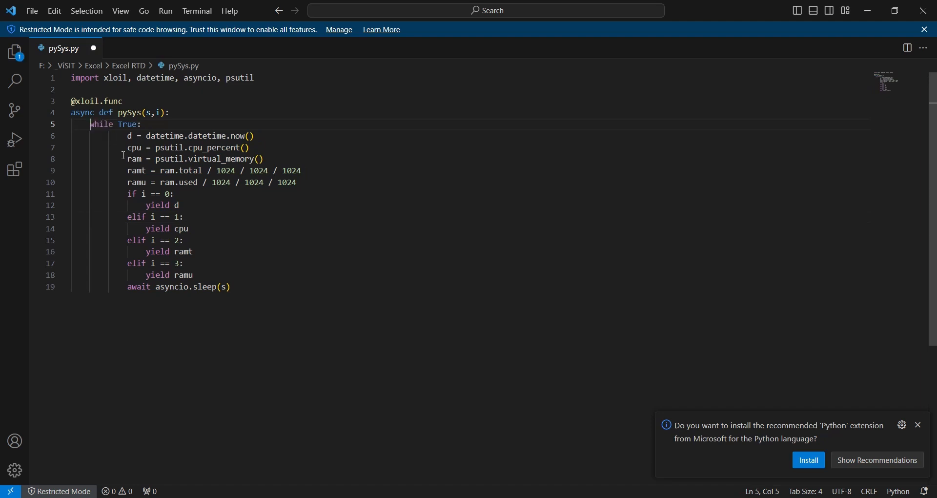
drag(127, 135, 230, 286)
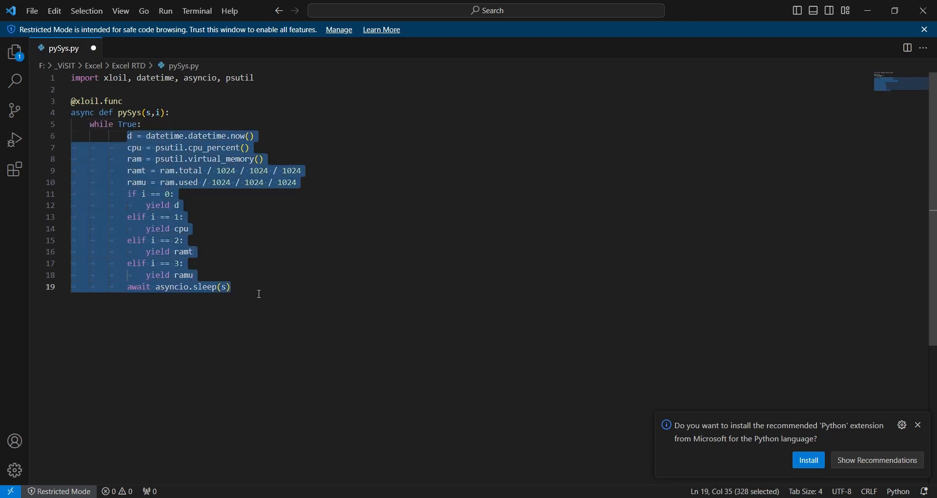
click(175, 252)
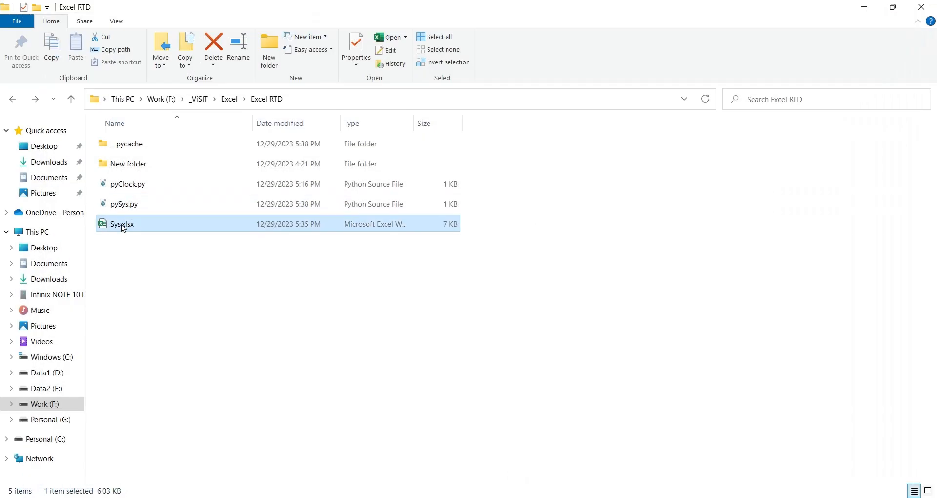
Reopen Sys.xlsx and enter =pySys(2,0) in cell B1.
double_click(122, 223)
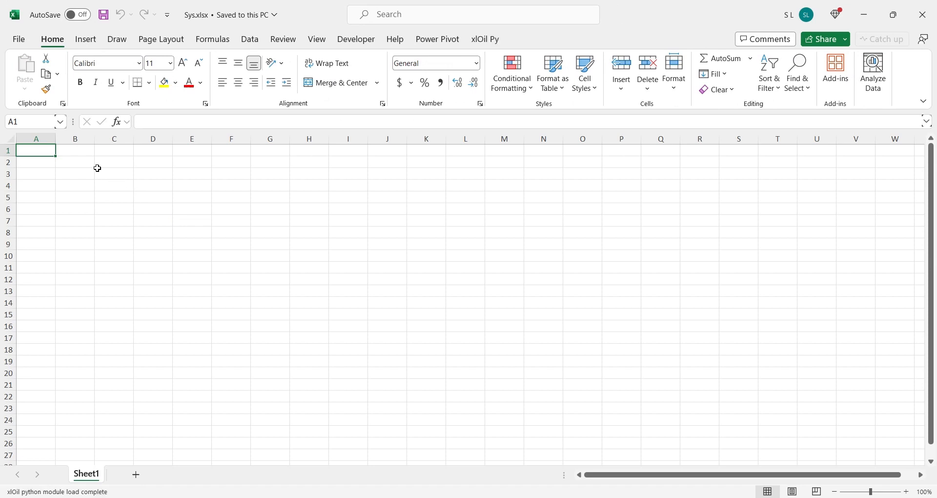
text(=)
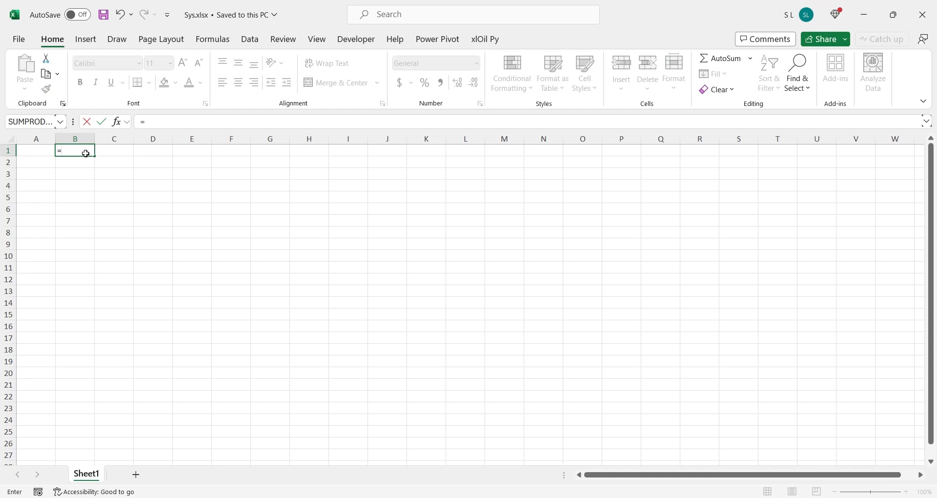
text(py)
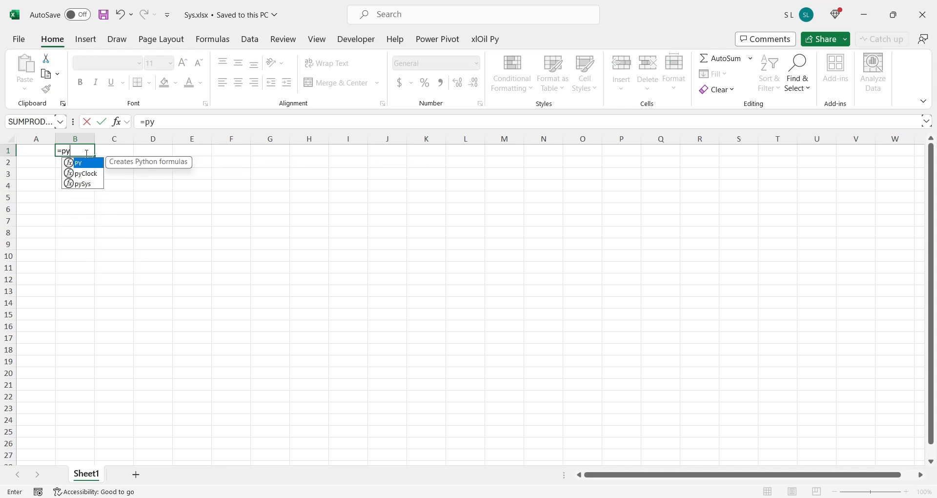
text(sys()
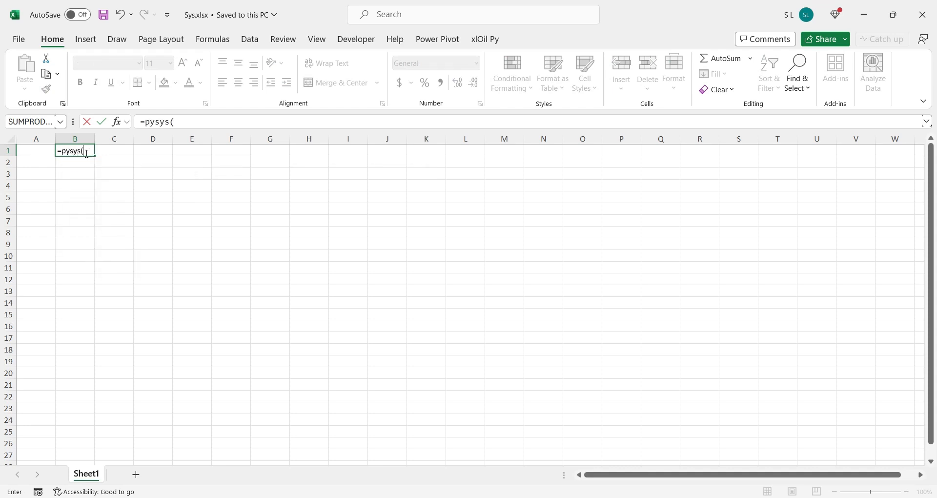
text(2,)
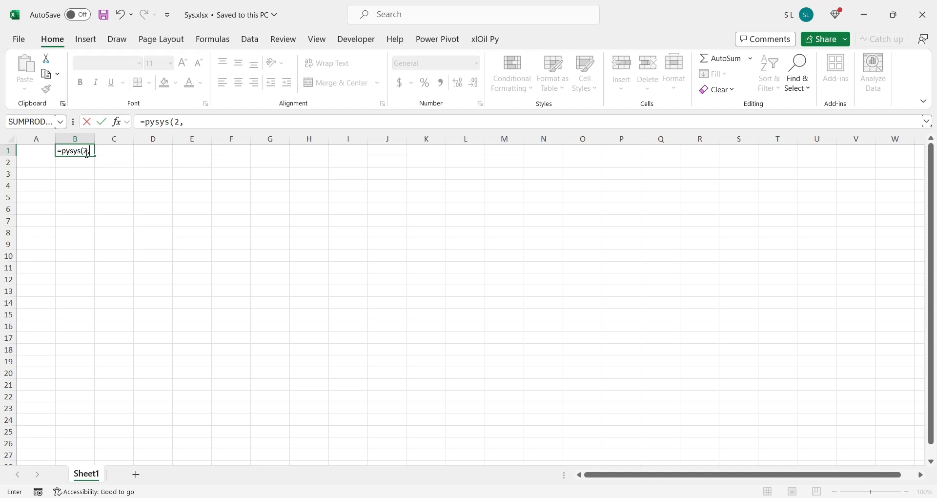
text(0))
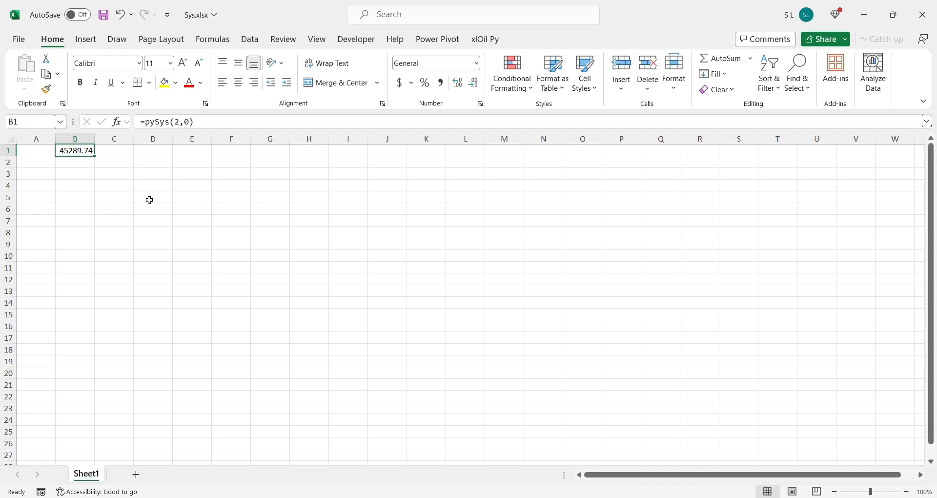
click(476, 63)
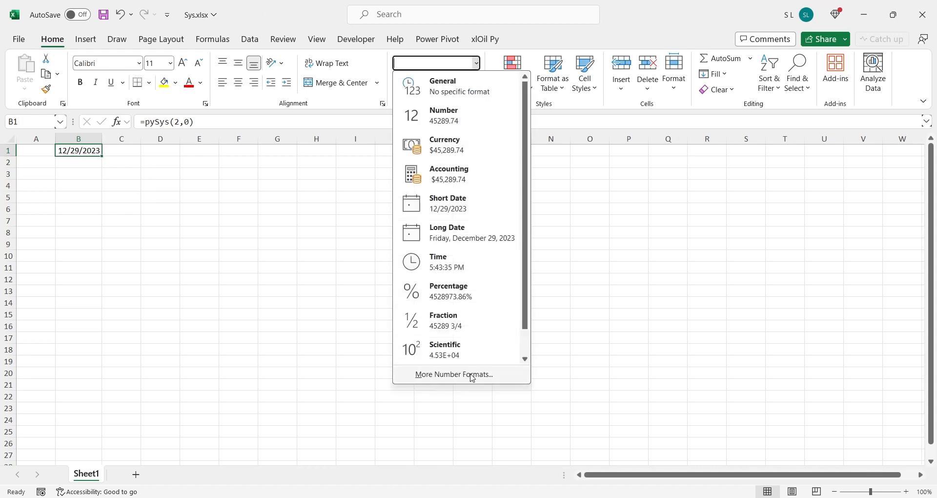
Give B1 a custom date-time format and change its formula to =pySys(1,0).
click(454, 374)
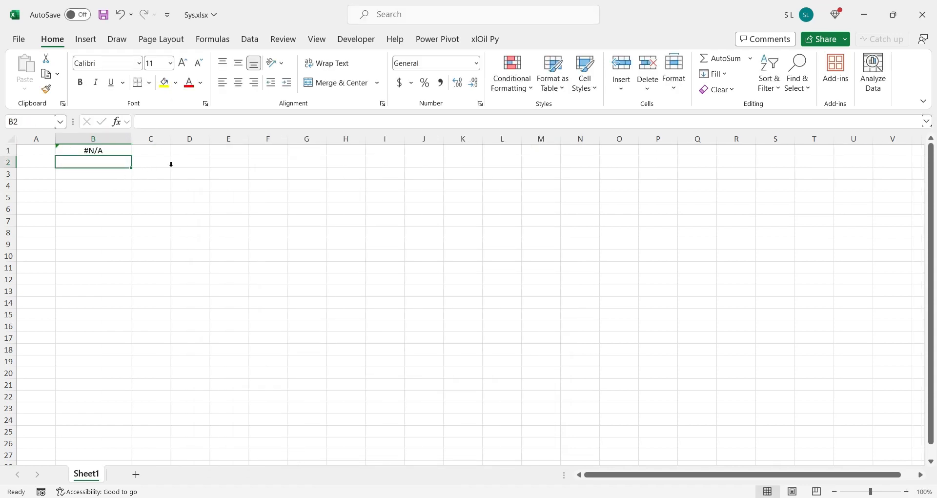
click(93, 139)
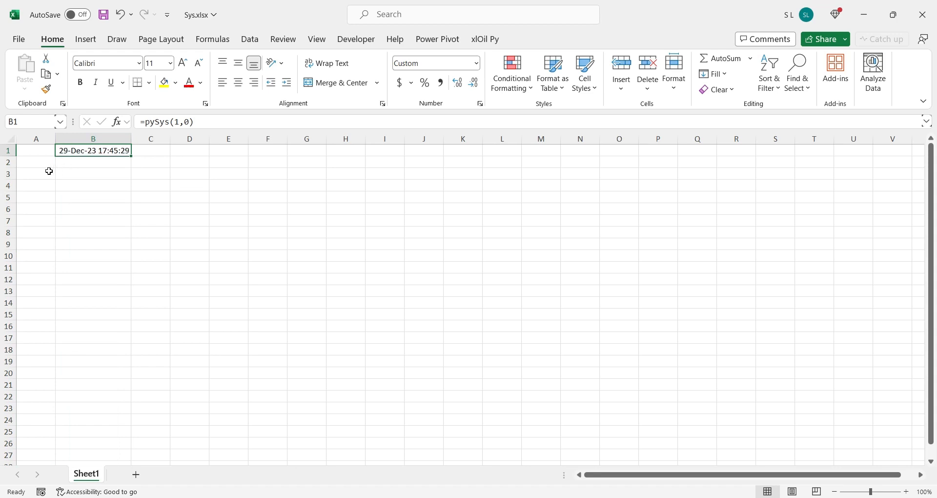
click(35, 173)
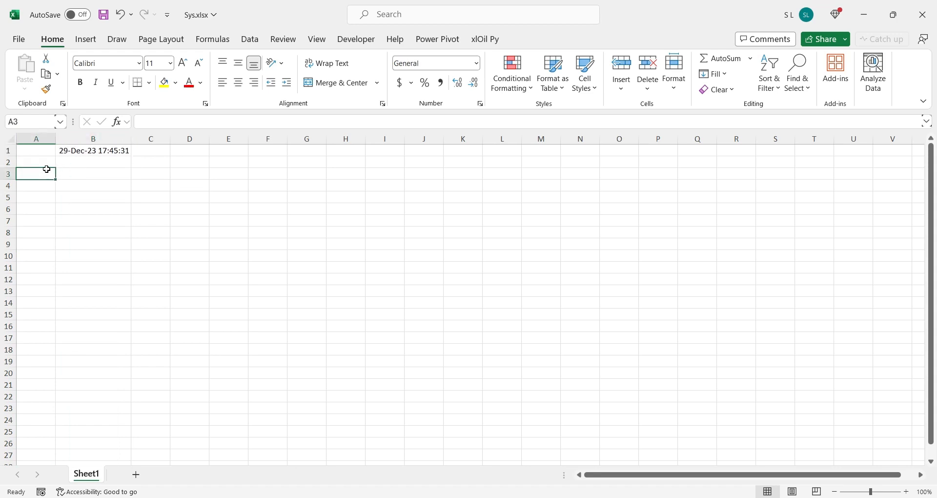
Label A3:A5 CPU, Used, Free with 100, =pySys(1,1) and =B3-B4 beside them.
text(CPU)
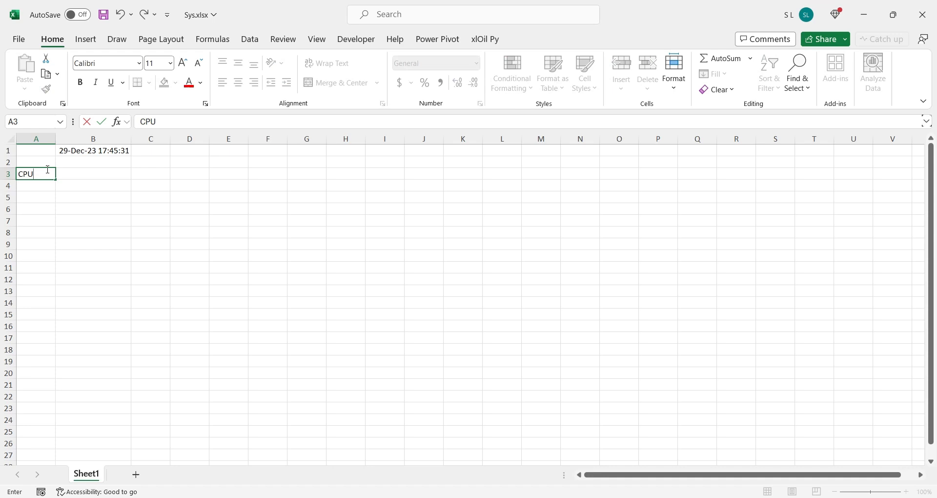
text(100)
click(36, 185)
text(Used)
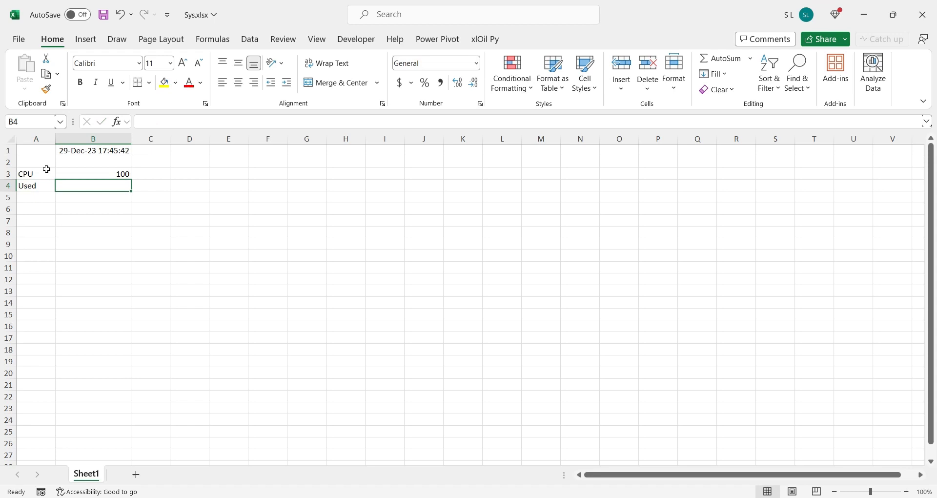
text(=pysys()
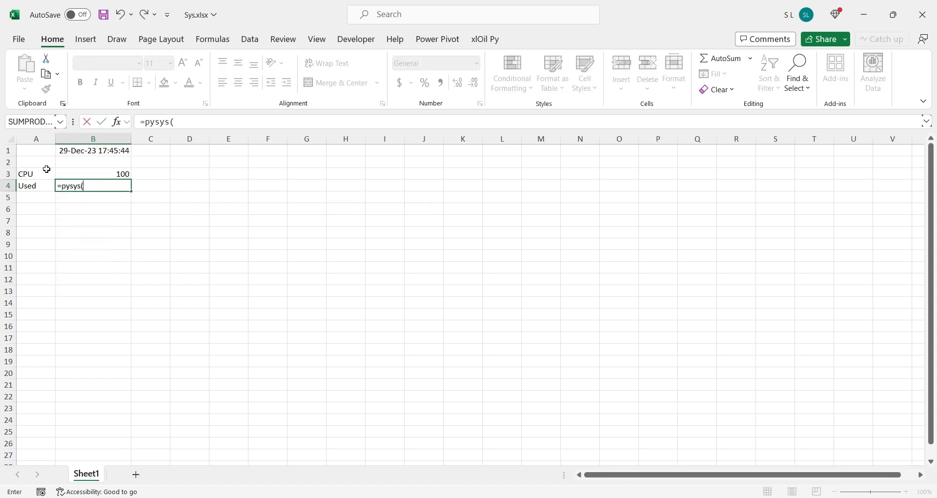
text(1,0))
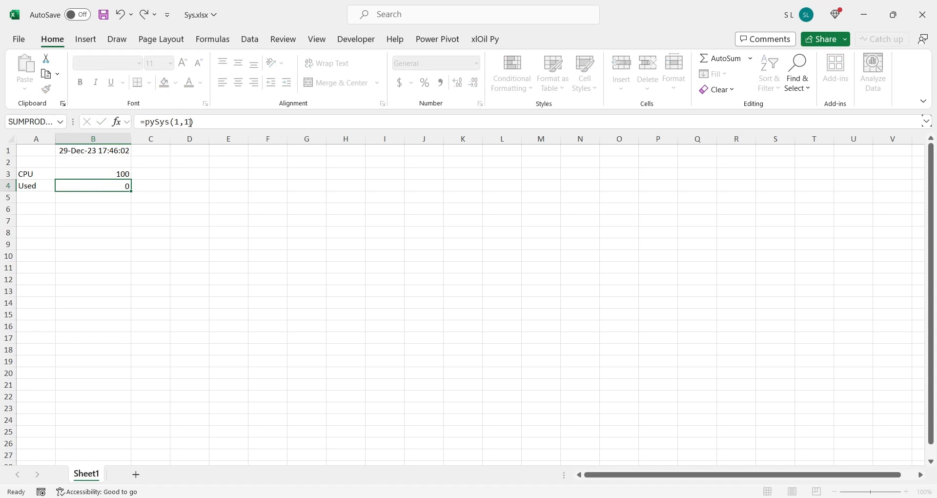
key(enter)
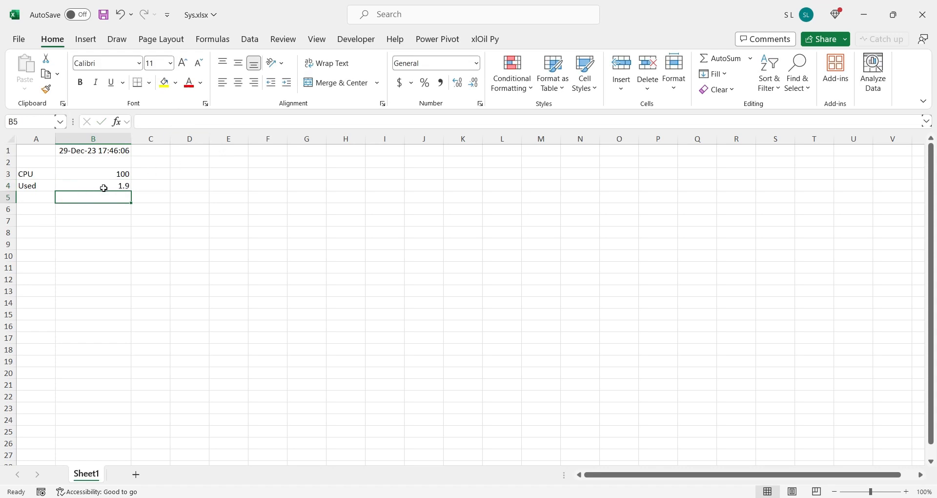
text(Free)
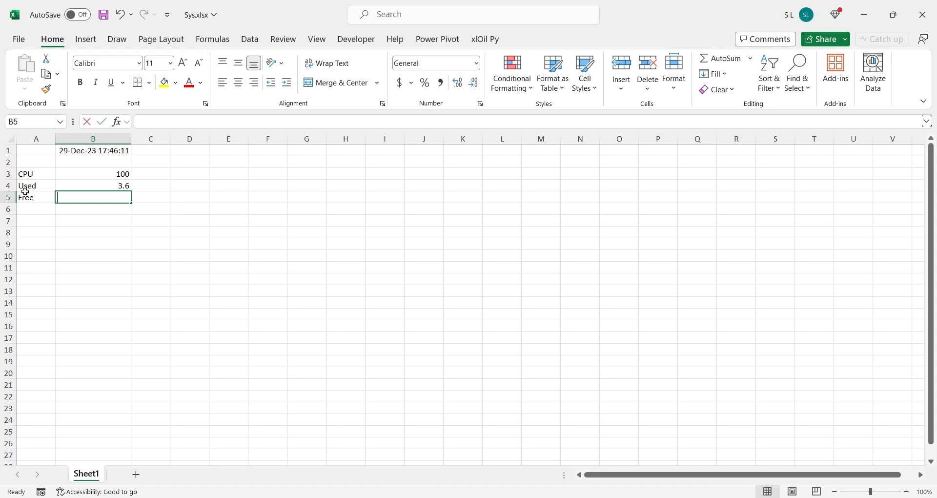
text(+B3-)
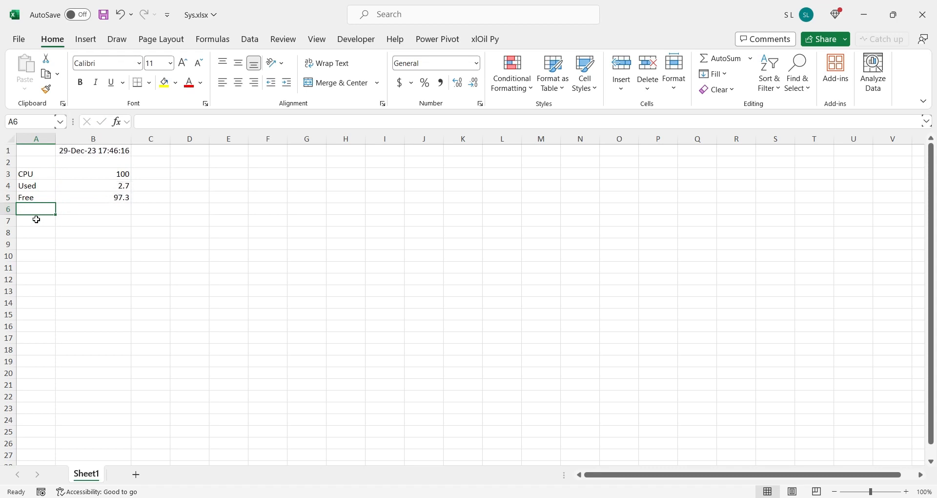
text(R)
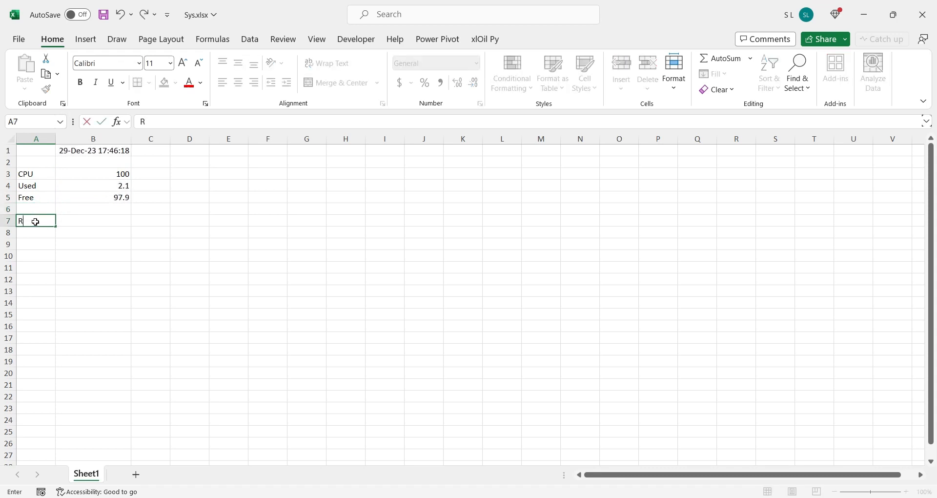
Label A7:A9 RAM, Used, Free and fill B7:B9 with live pySys RAM formulas.
text(AM)
click(94, 221)
text(=)
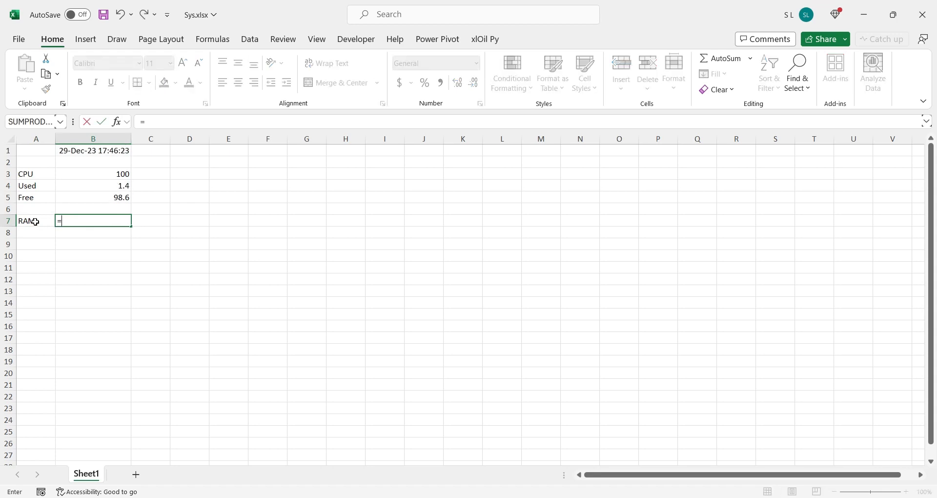
text(pusy)
click(93, 232)
text(=pySys(1,2))
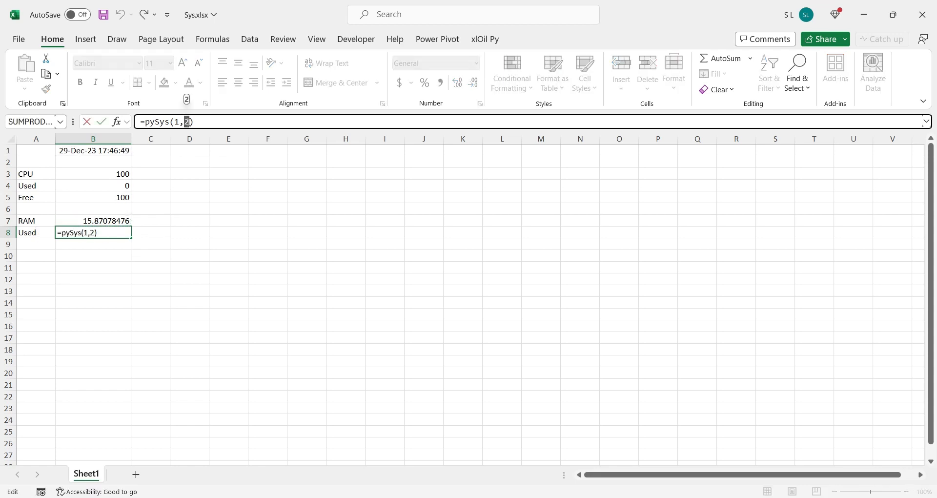
key(Enter)
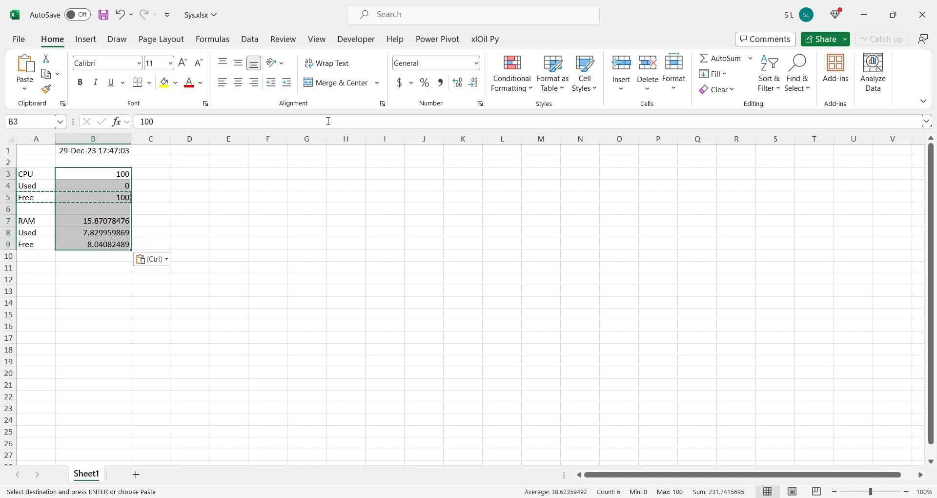
Show B3:B9 in two-decimal Accounting format and hide the sheet gridlines.
click(92, 220)
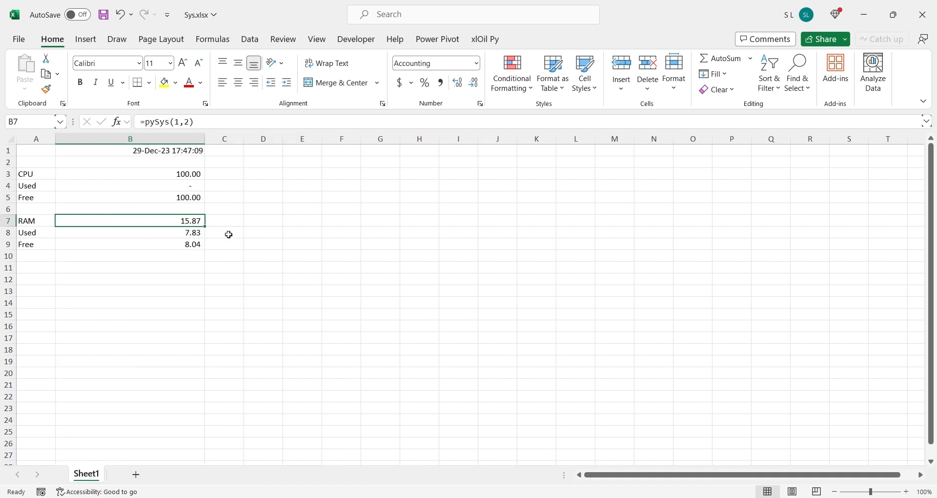
click(316, 39)
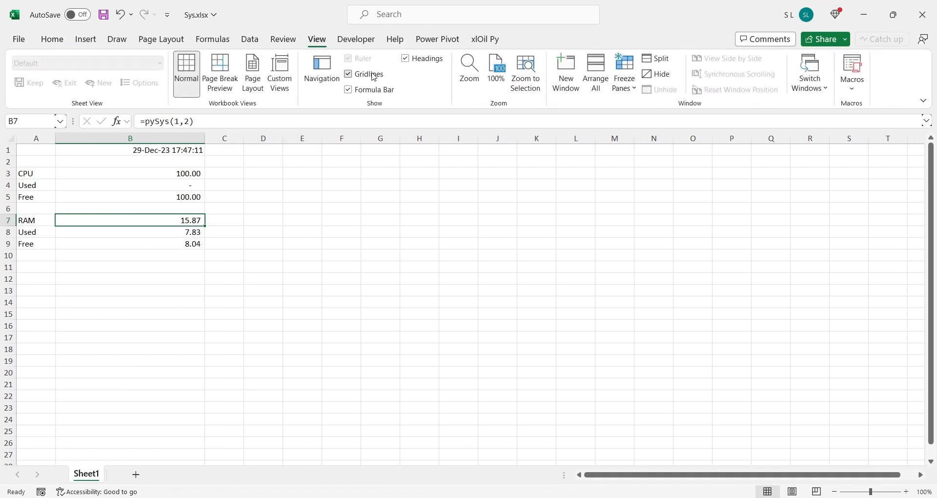
click(347, 74)
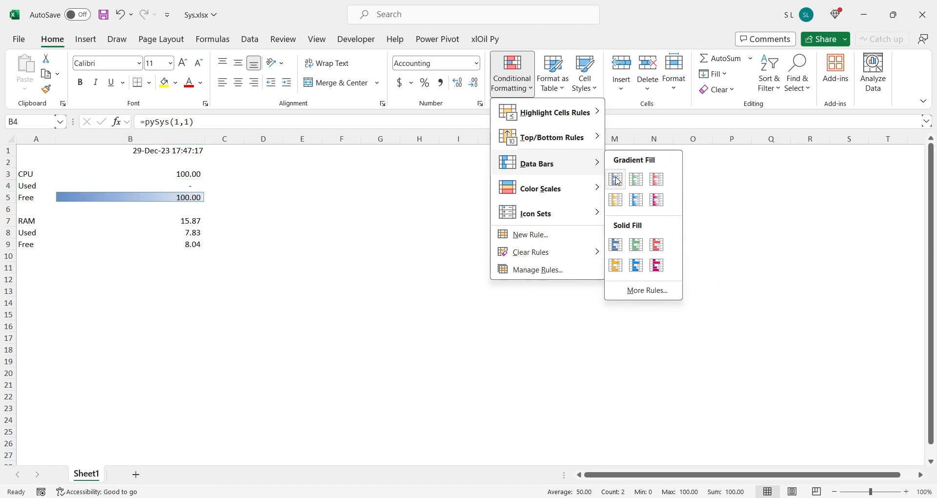
Add blue gradient data bars to CPU Used/Free (B4:B5) and RAM Used/Free (B8:B9).
click(615, 179)
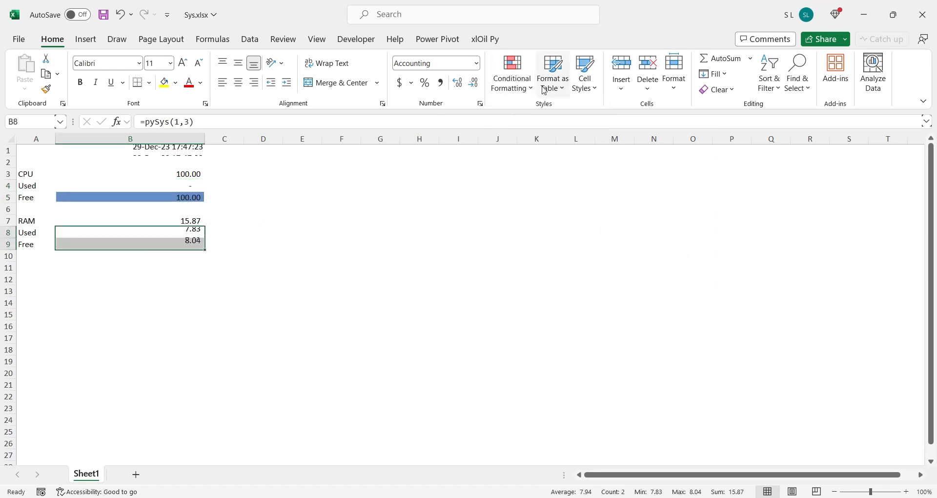
click(511, 71)
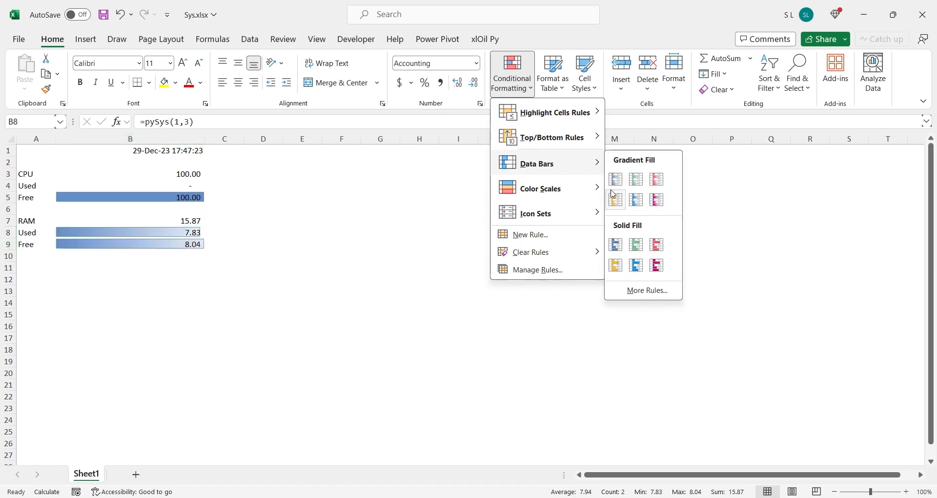
click(615, 199)
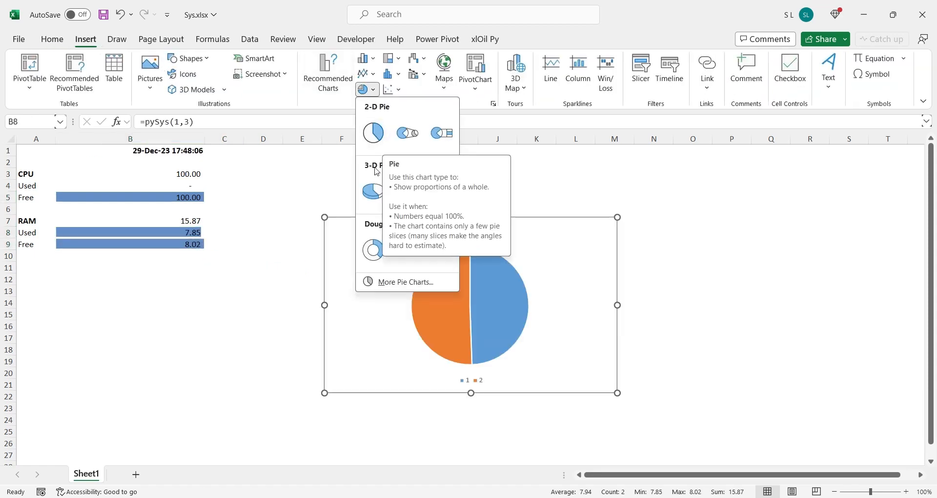
Insert a 3-D pie of RAM titled 'RAM', styled with percentage labels.
click(373, 191)
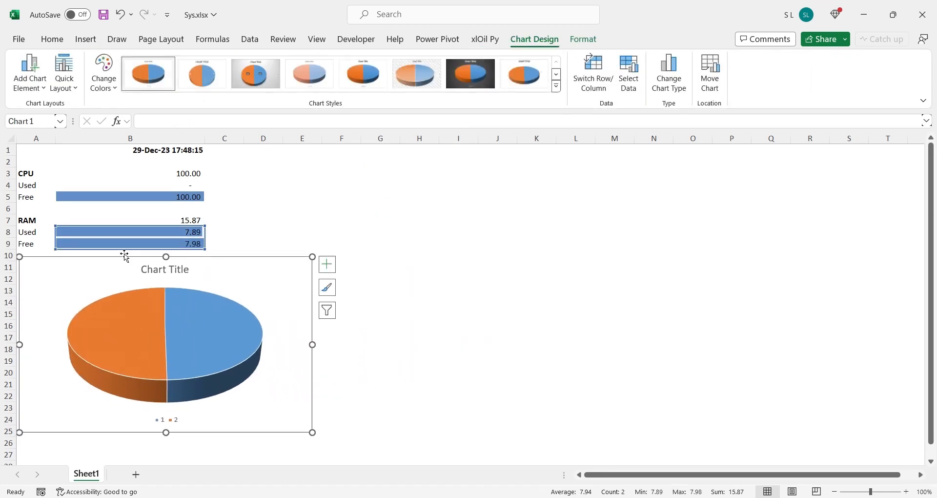
click(164, 269)
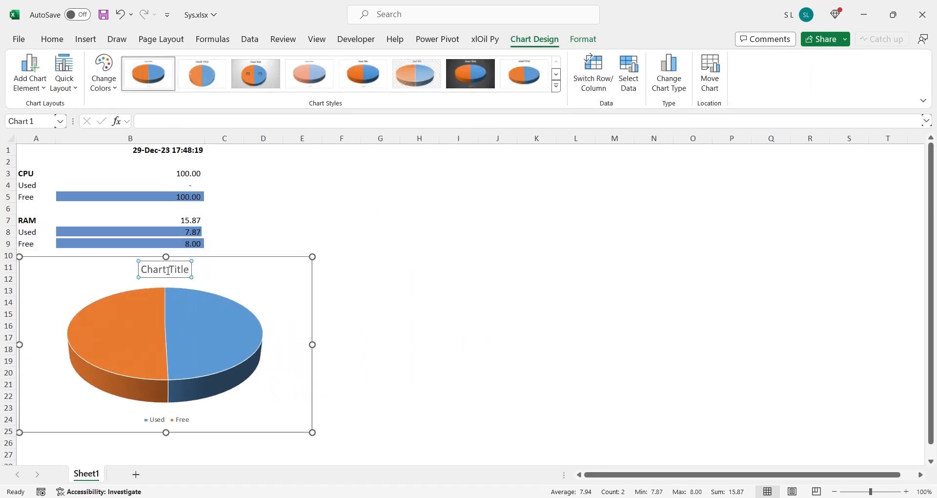
text(RAM)
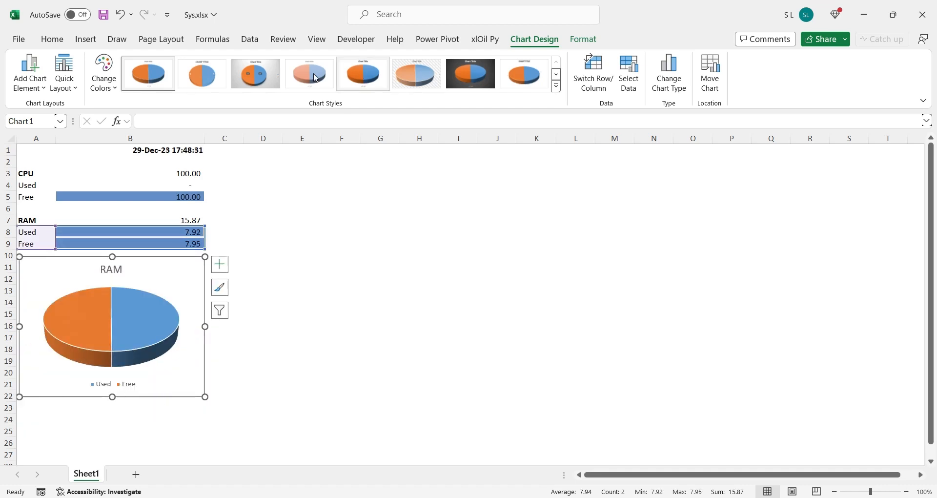
click(255, 73)
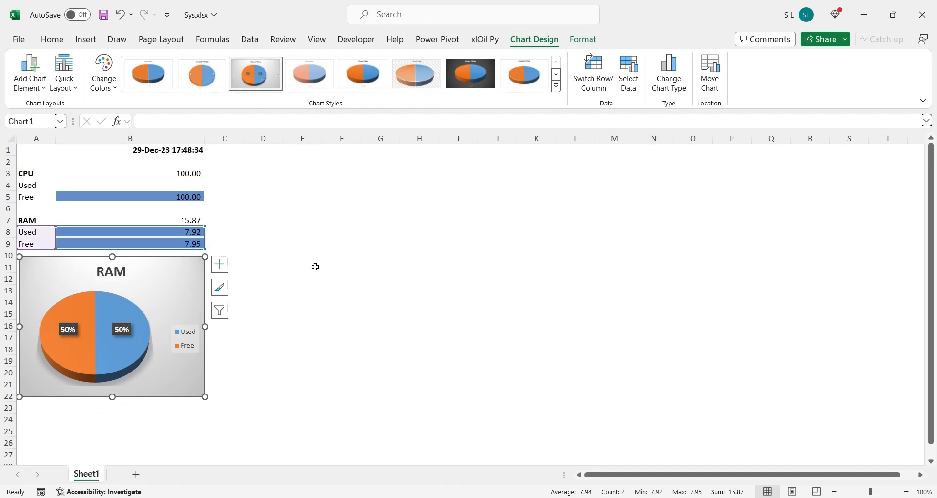
click(301, 266)
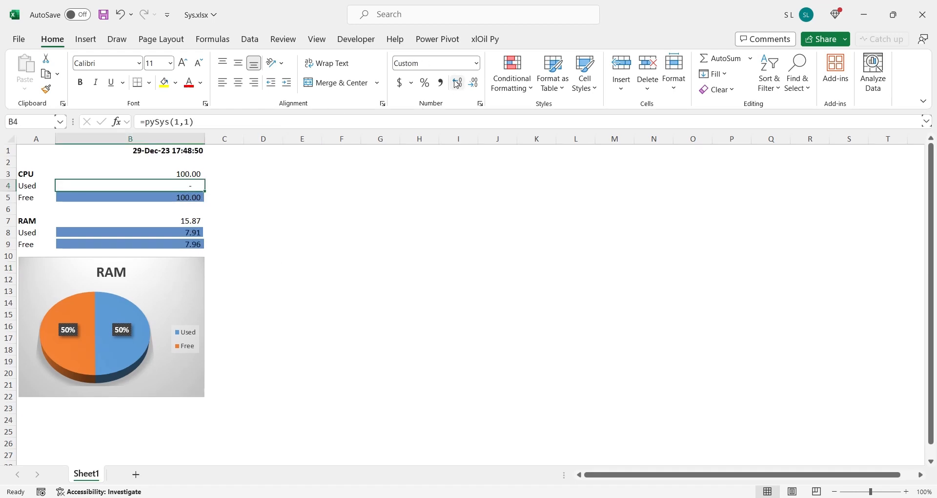
mouse_move(457, 82)
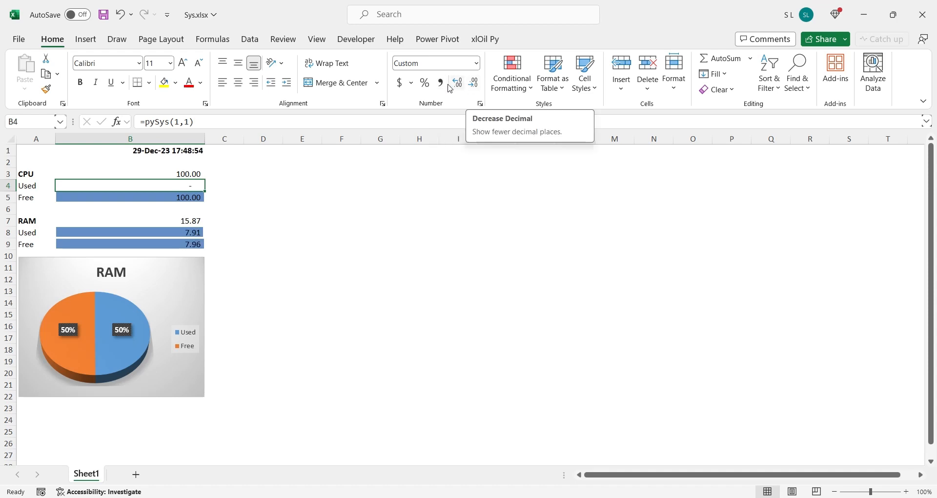
click(418, 185)
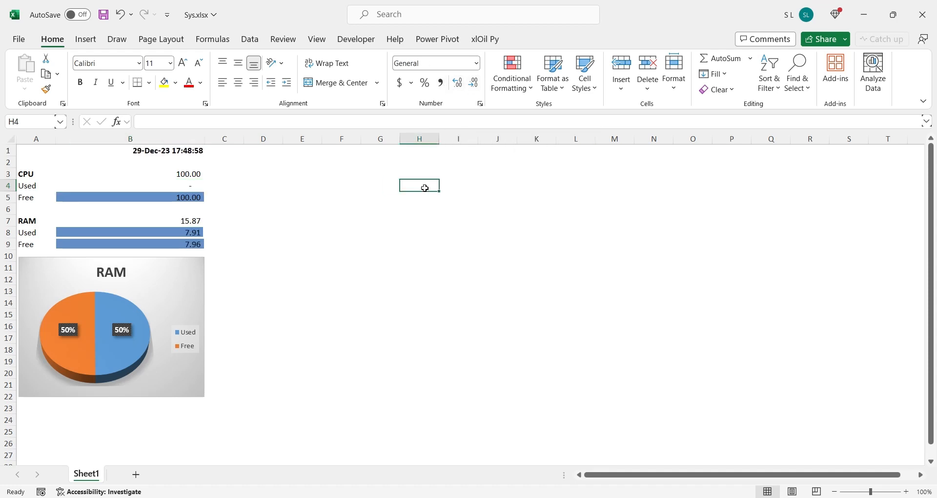